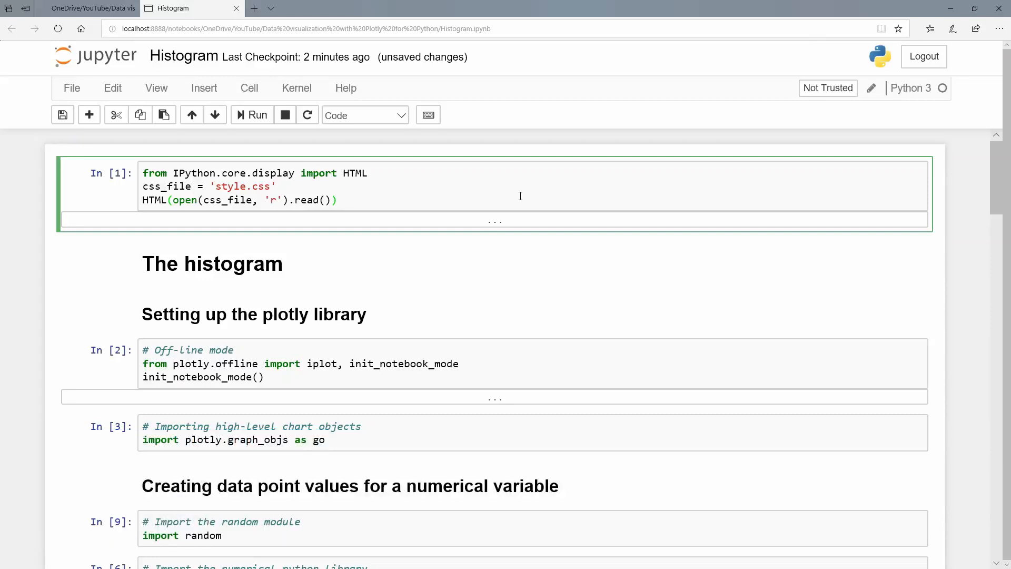
pyautogui.moveTo(264, 263)
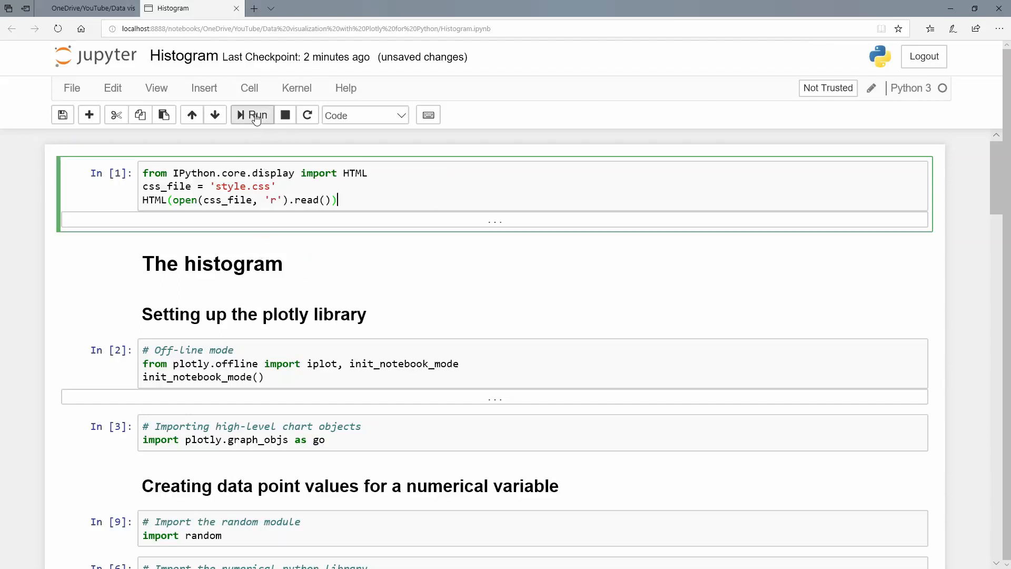
# Run the first cell to load the custom CSS stylesheet for the headings.
pyautogui.click(252, 115)
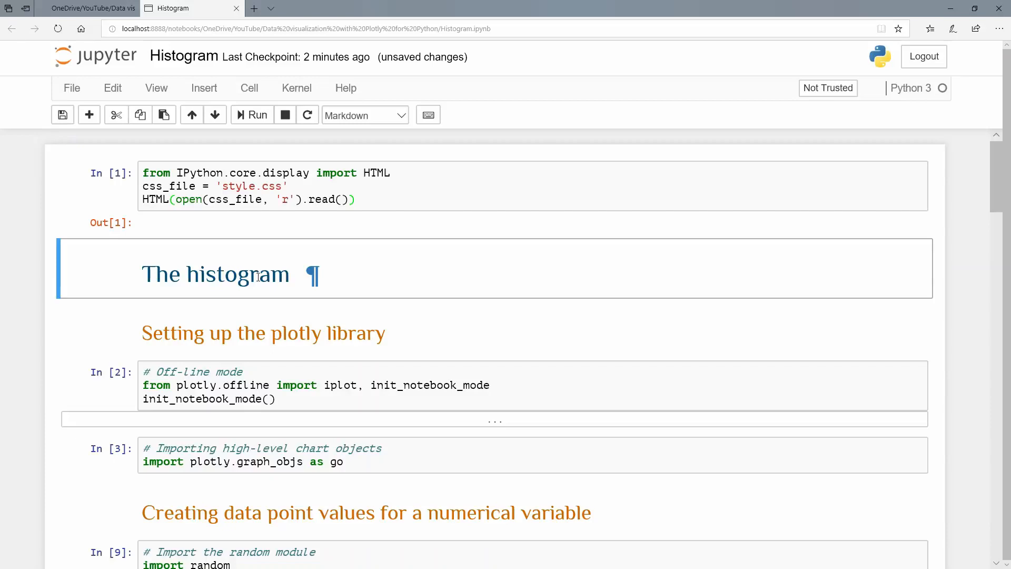
pyautogui.moveTo(258, 279)
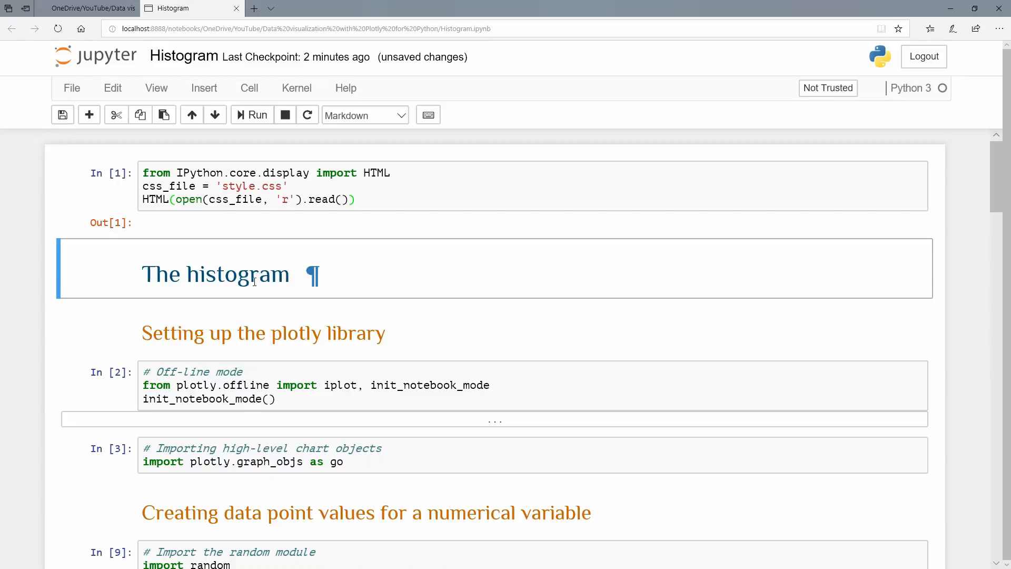
pyautogui.scroll(-3)
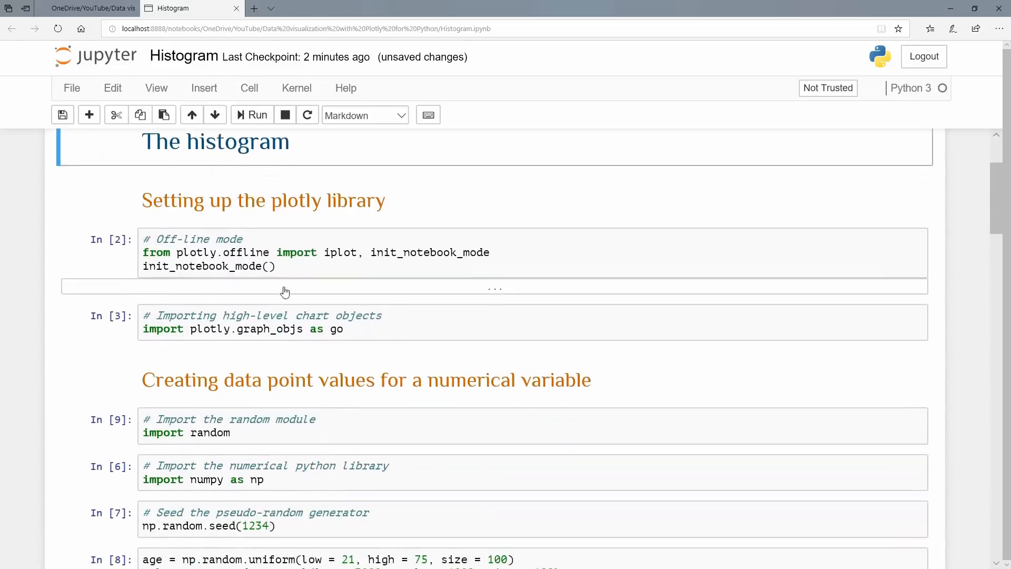
# Run the Plotly offline notebook-mode setup cell for inline charts.
pyautogui.click(277, 266)
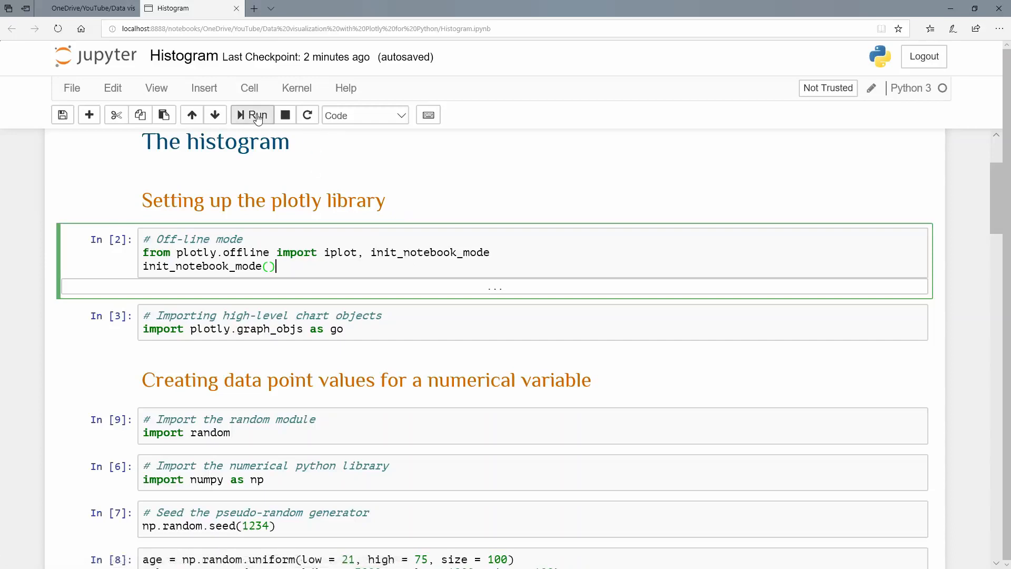
pyautogui.click(252, 115)
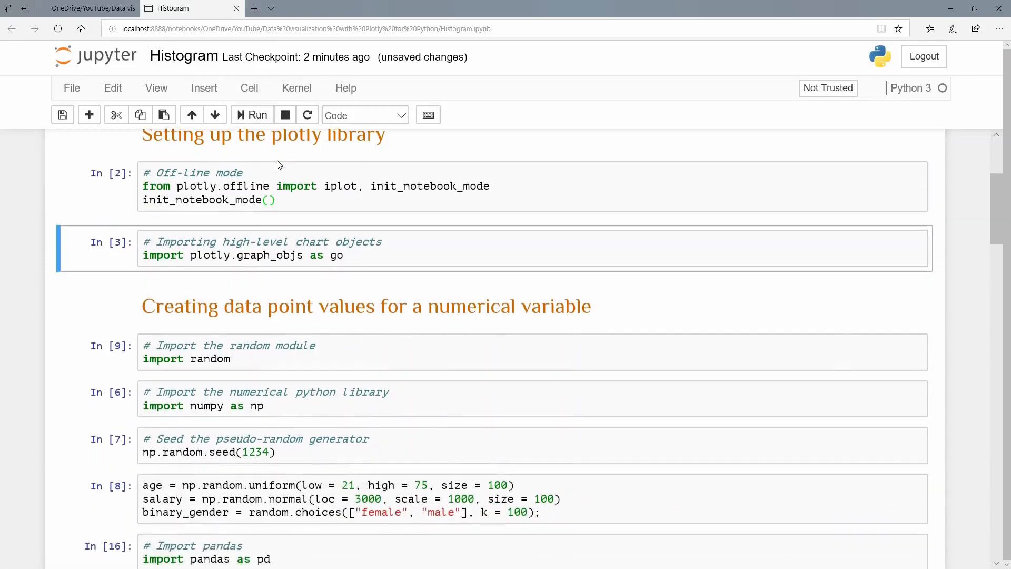
pyautogui.click(345, 256)
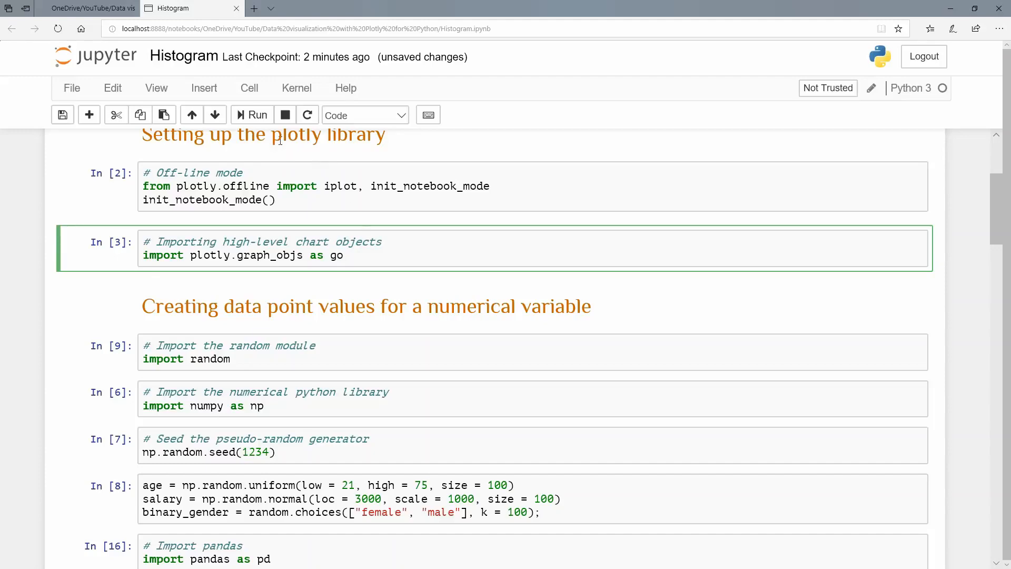
pyautogui.moveTo(252, 115)
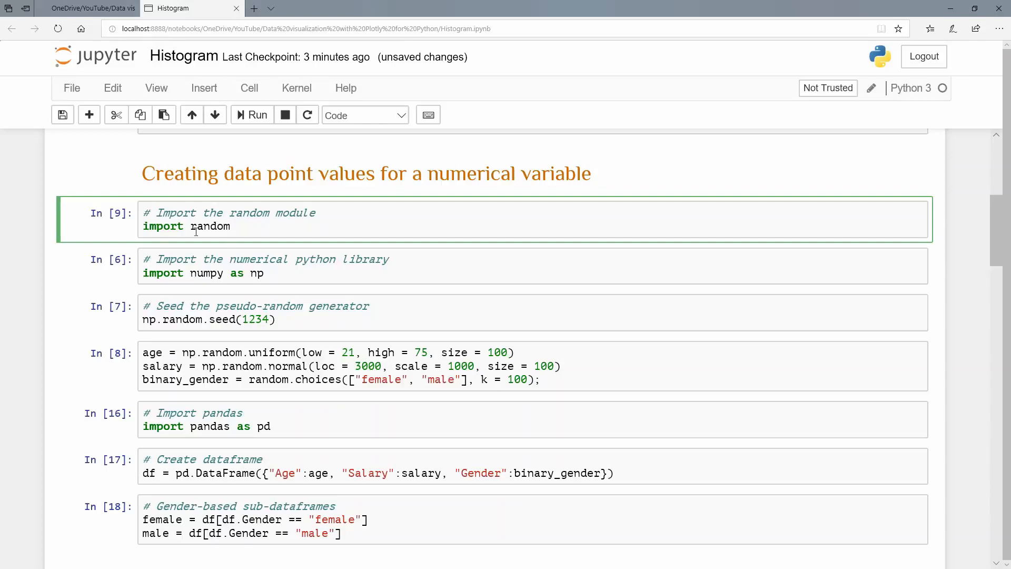
# Run the random and NumPy import cells and seed the generator with 1234.
pyautogui.click(251, 114)
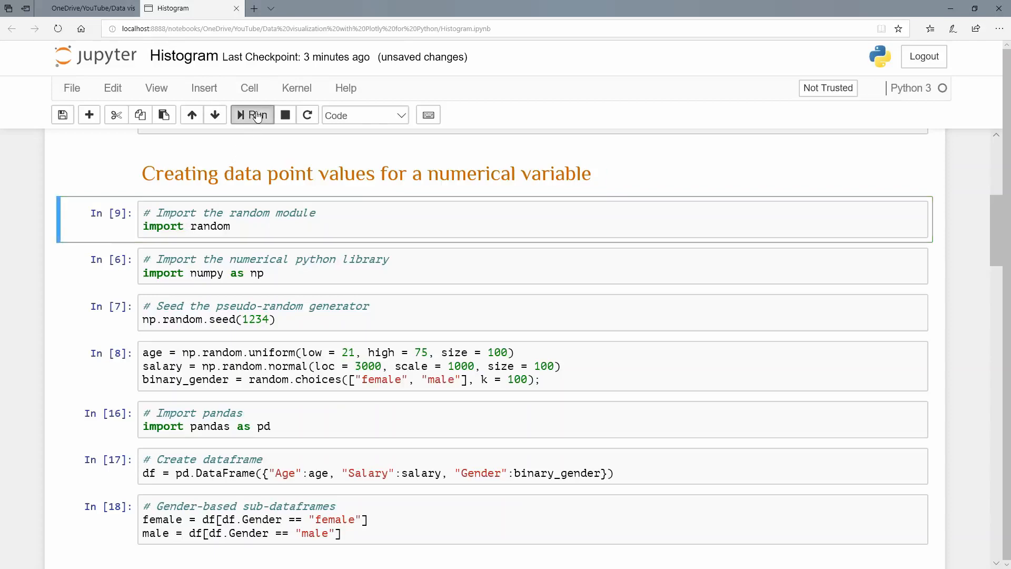
pyautogui.click(252, 115)
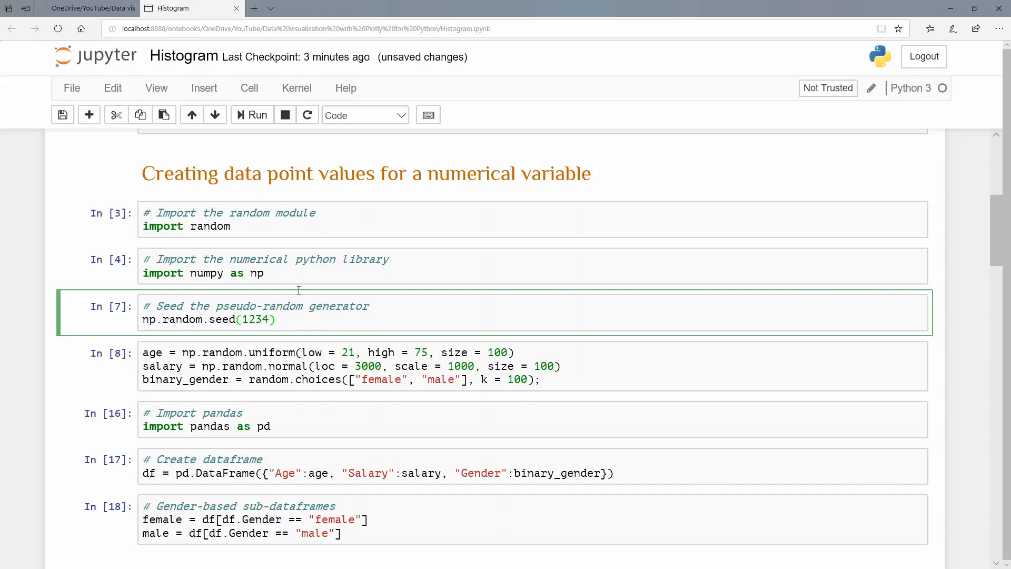
pyautogui.click(253, 115)
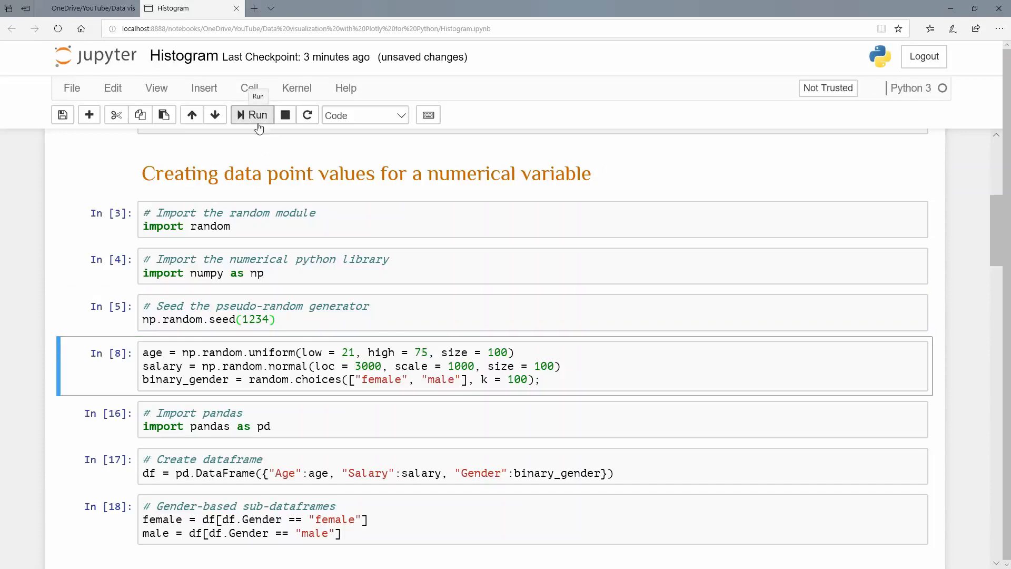
pyautogui.scroll(-3)
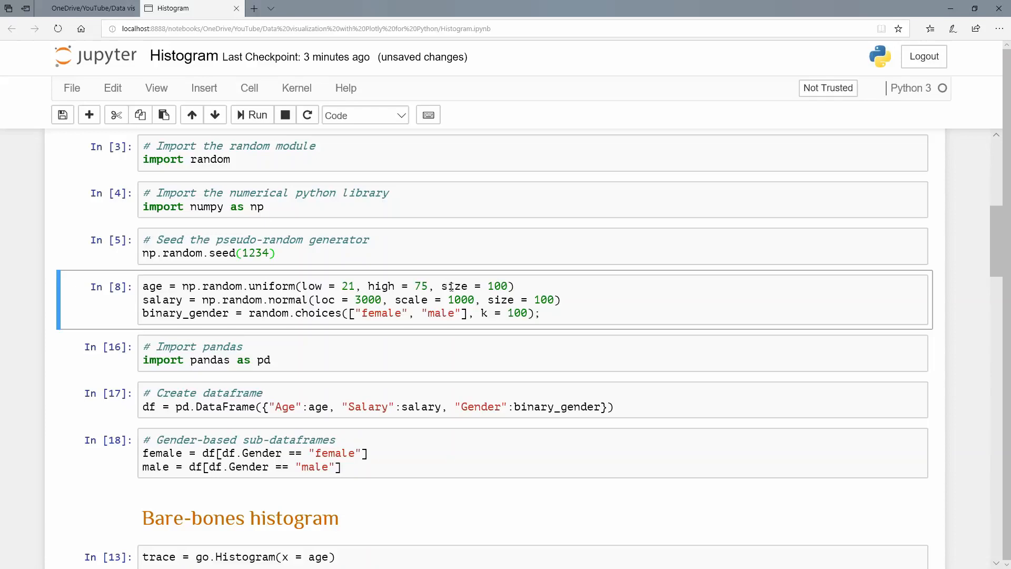
pyautogui.moveTo(451, 287)
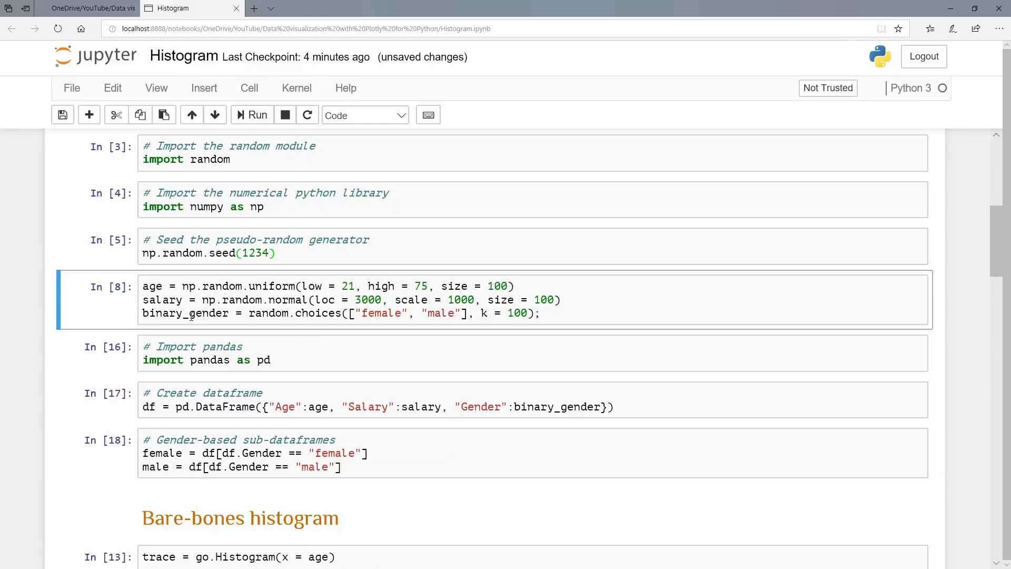
pyautogui.moveTo(333, 316)
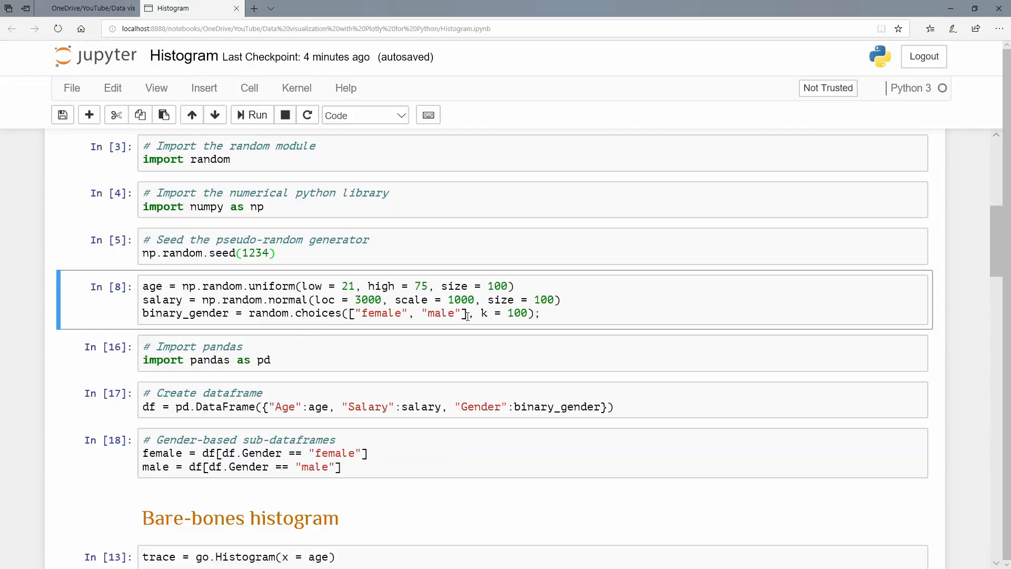
pyautogui.moveTo(448, 313)
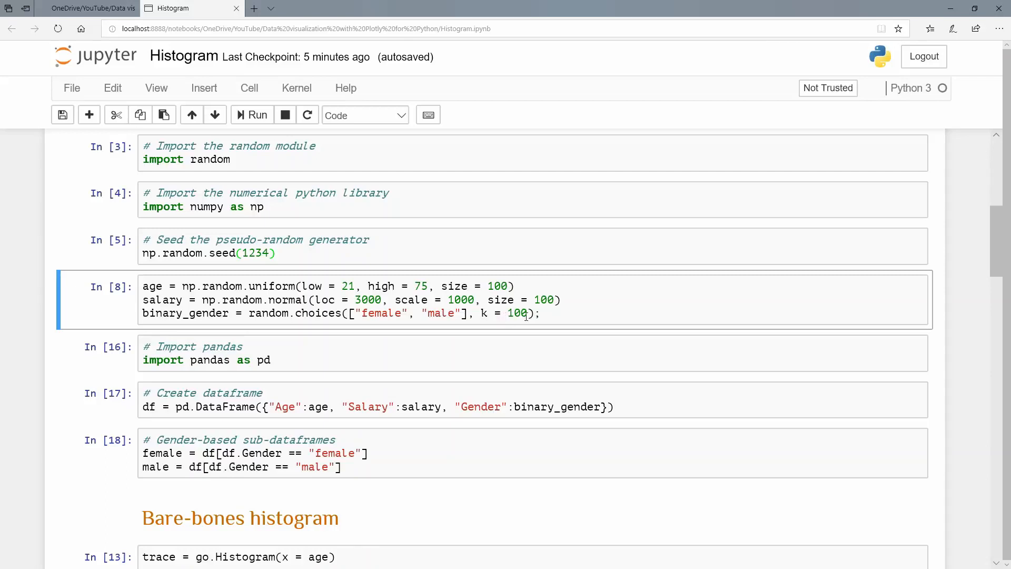
# Run the cell generating 100 random ages, salaries and gender labels.
pyautogui.click(251, 114)
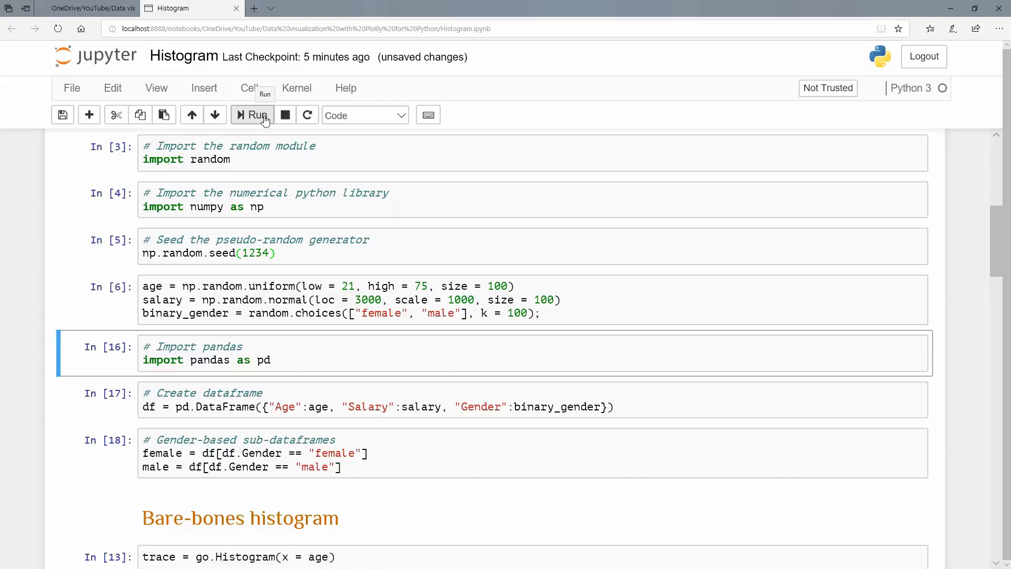
# Run the pandas import cell and the Age, Salary, Gender dataframe cell.
pyautogui.click(252, 114)
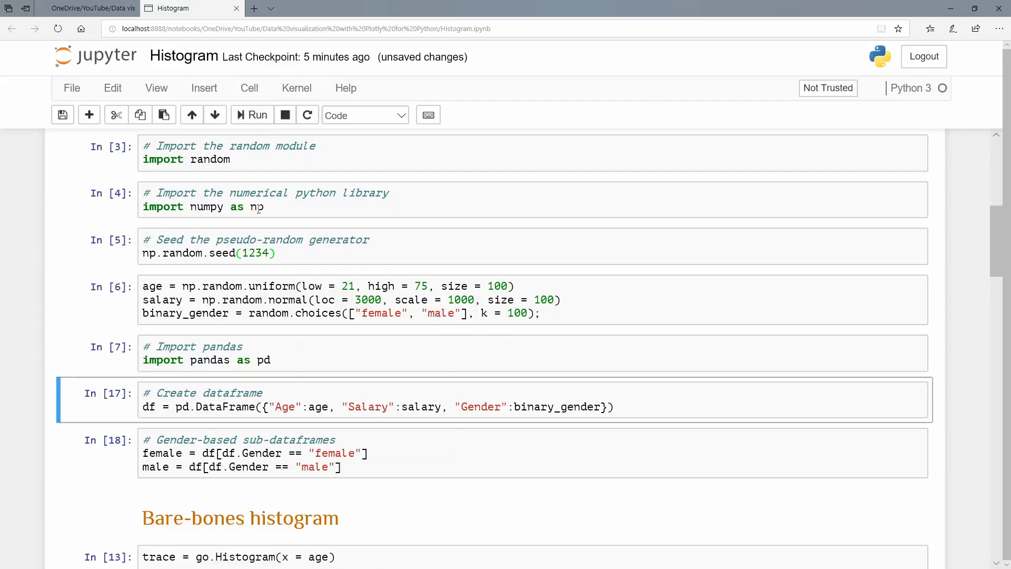
pyautogui.moveTo(203, 308)
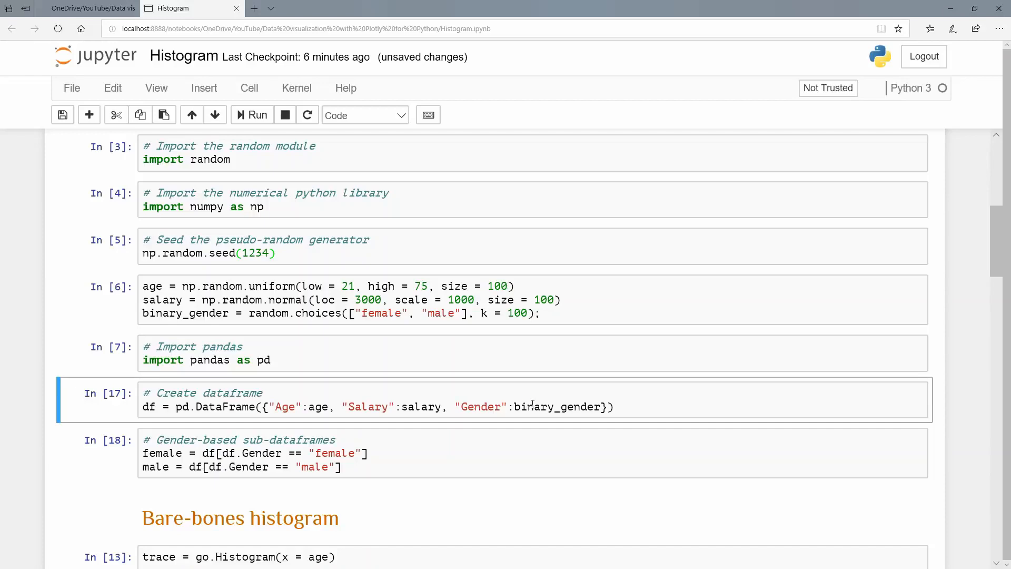
pyautogui.click(251, 114)
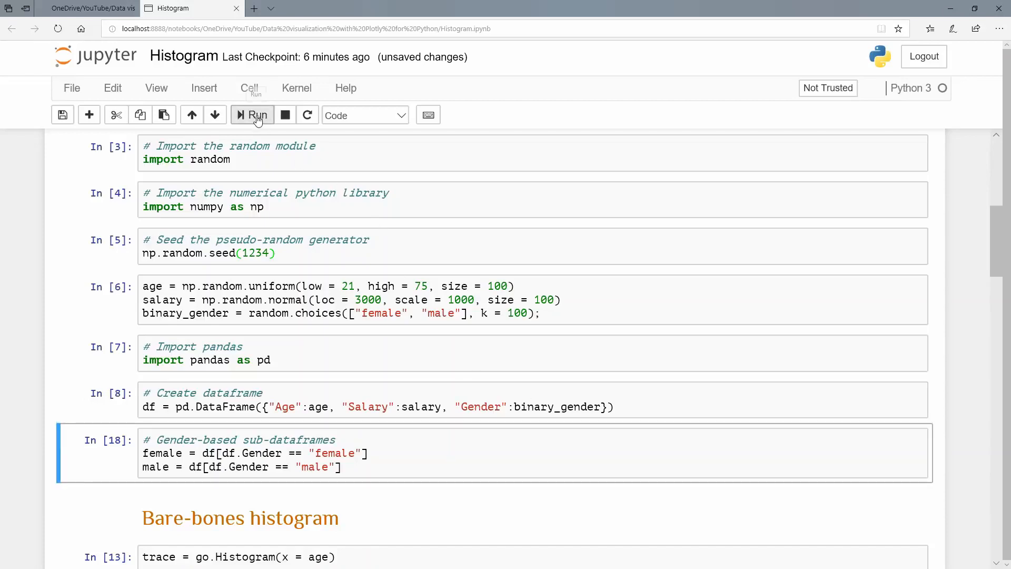
pyautogui.moveTo(257, 118)
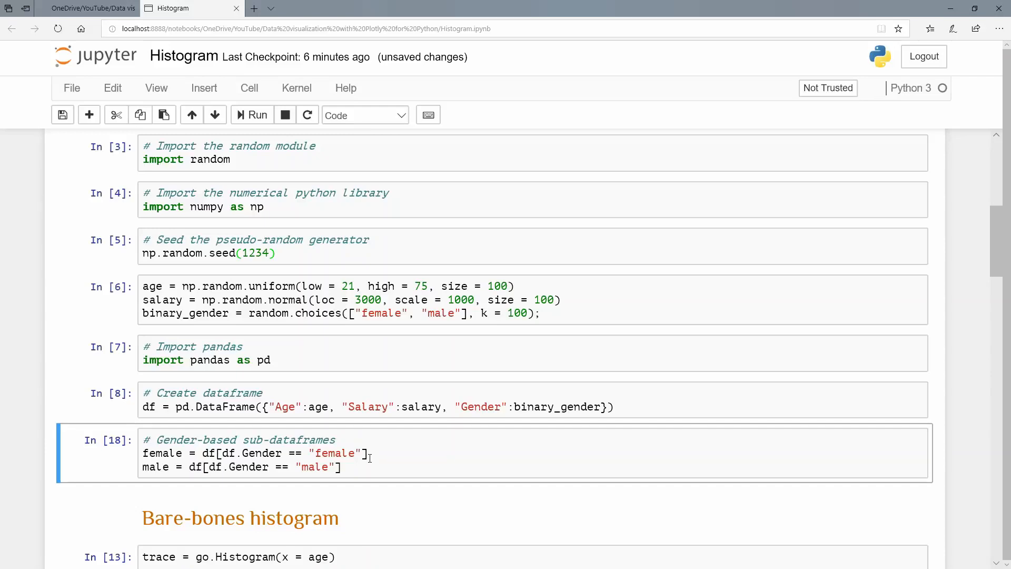
pyautogui.moveTo(222, 466)
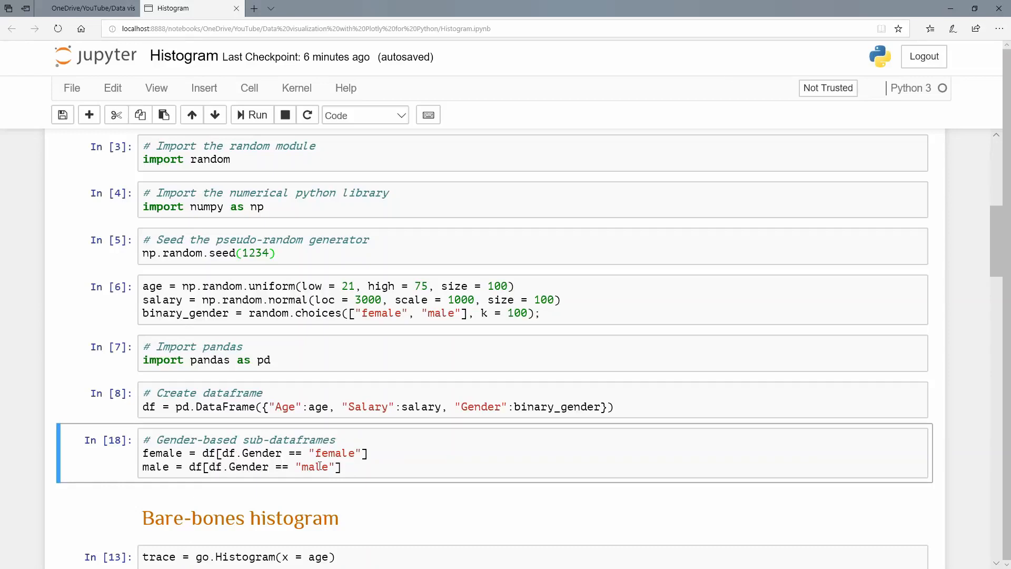
# Run the cell splitting the dataframe into female and male sub-dataframes.
pyautogui.click(251, 114)
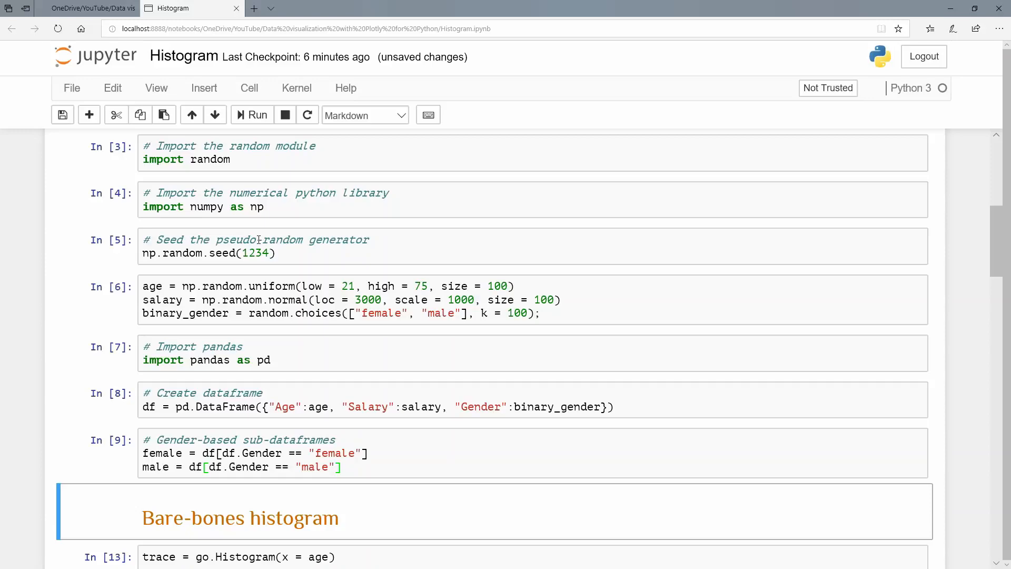
pyautogui.scroll(-3)
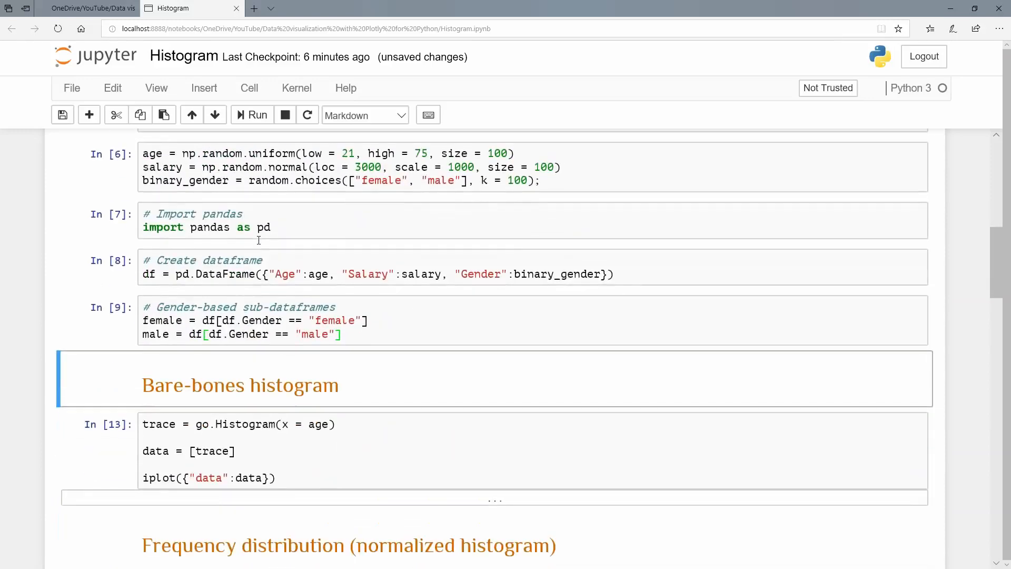
pyautogui.scroll(-3)
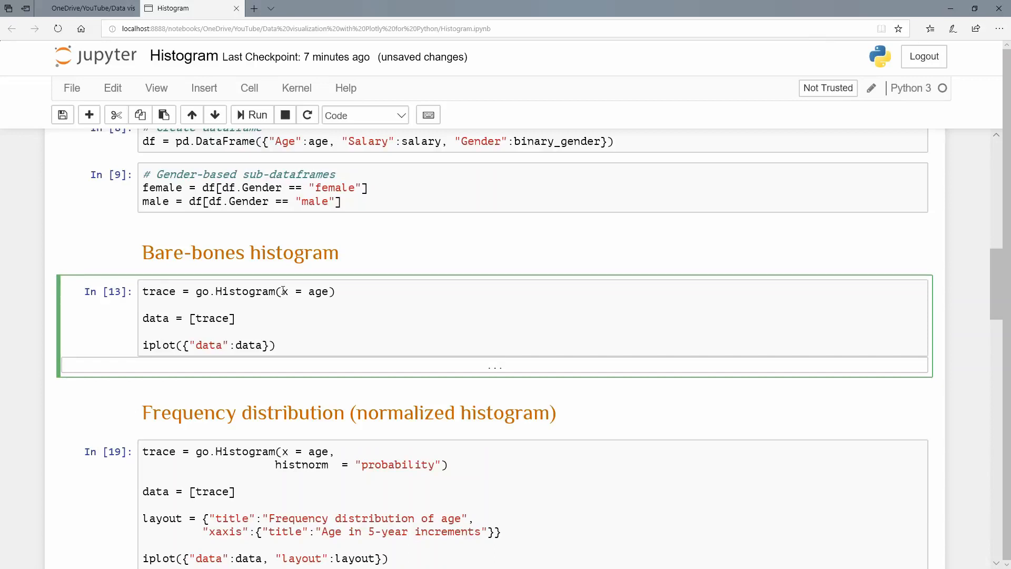
pyautogui.click(169, 292)
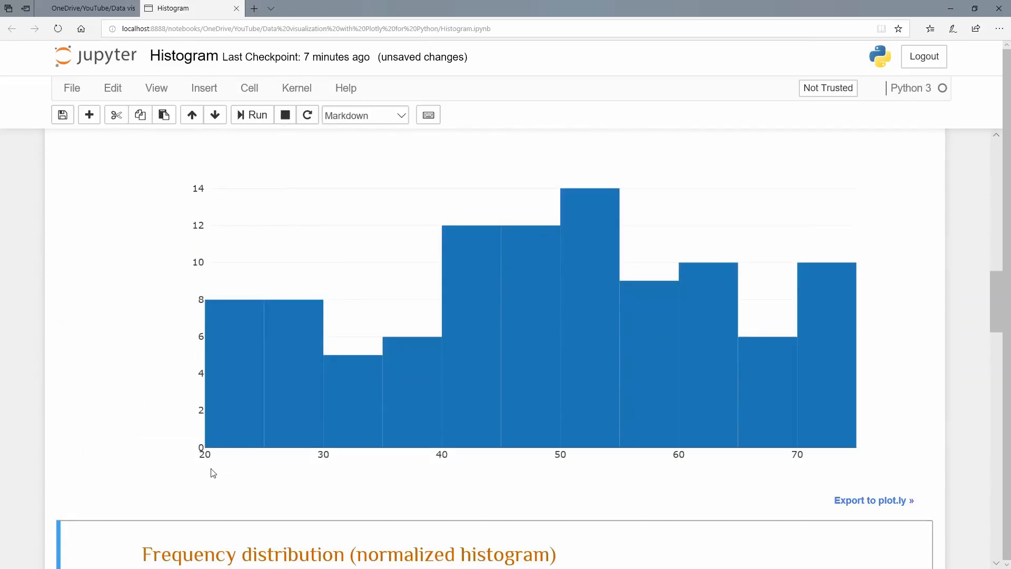
pyautogui.moveTo(767, 476)
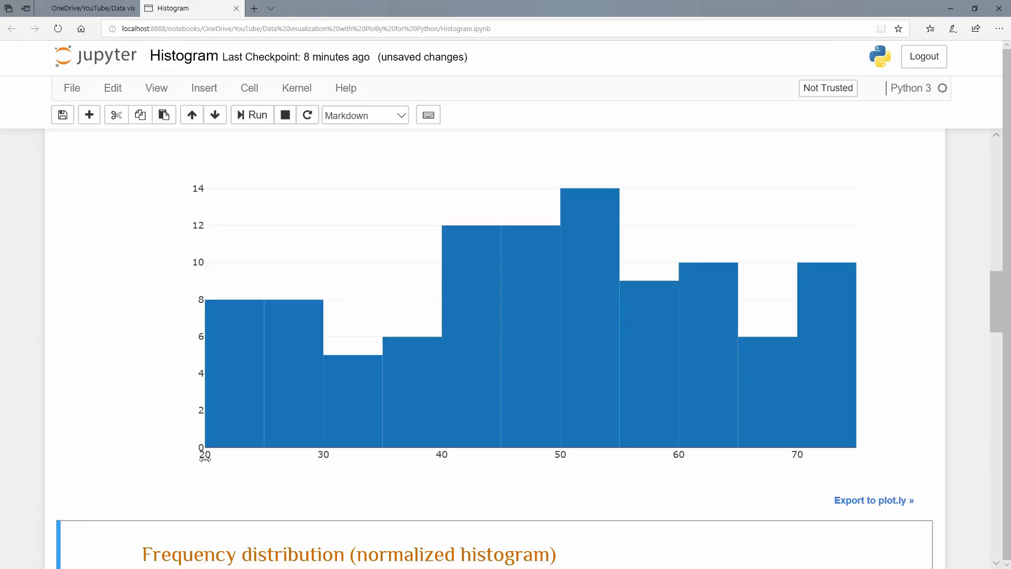
pyautogui.moveTo(266, 451)
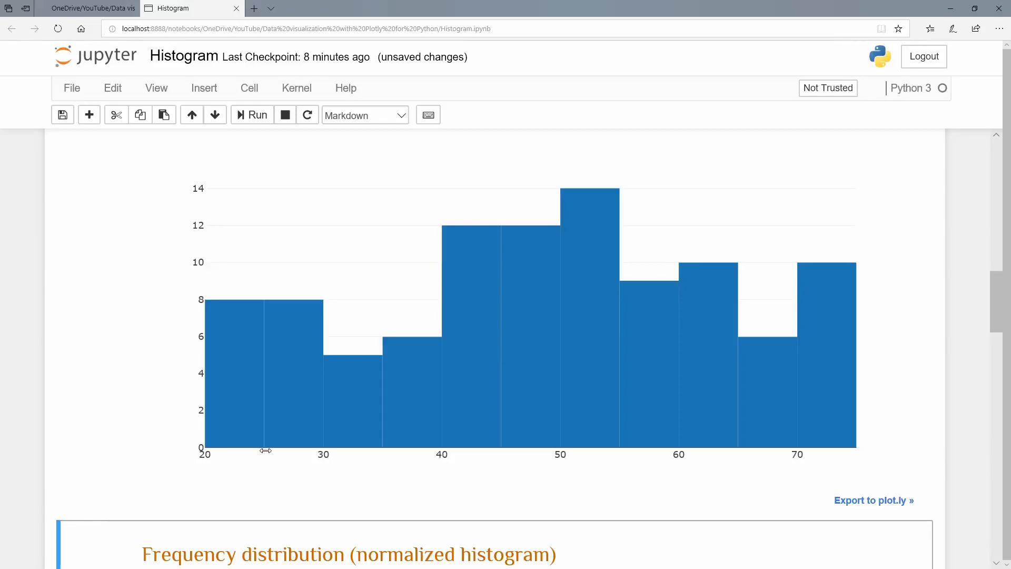
pyautogui.moveTo(316, 454)
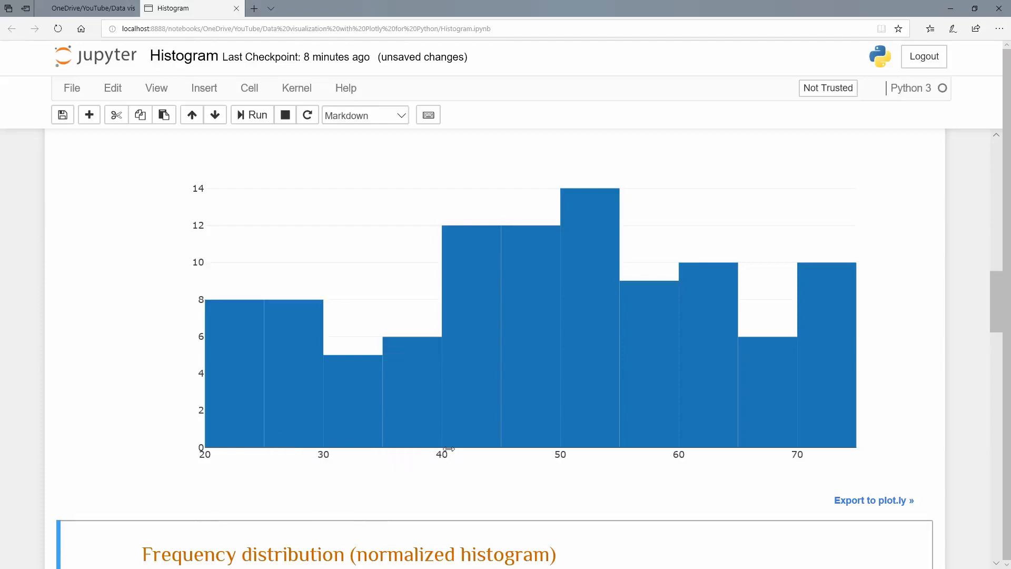
pyautogui.moveTo(243, 462)
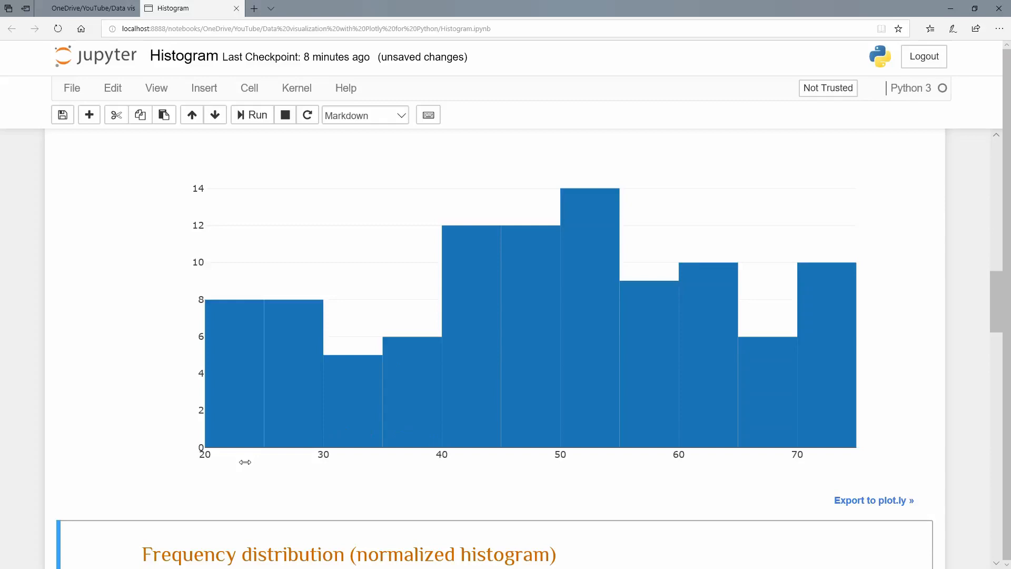
pyautogui.moveTo(235, 454)
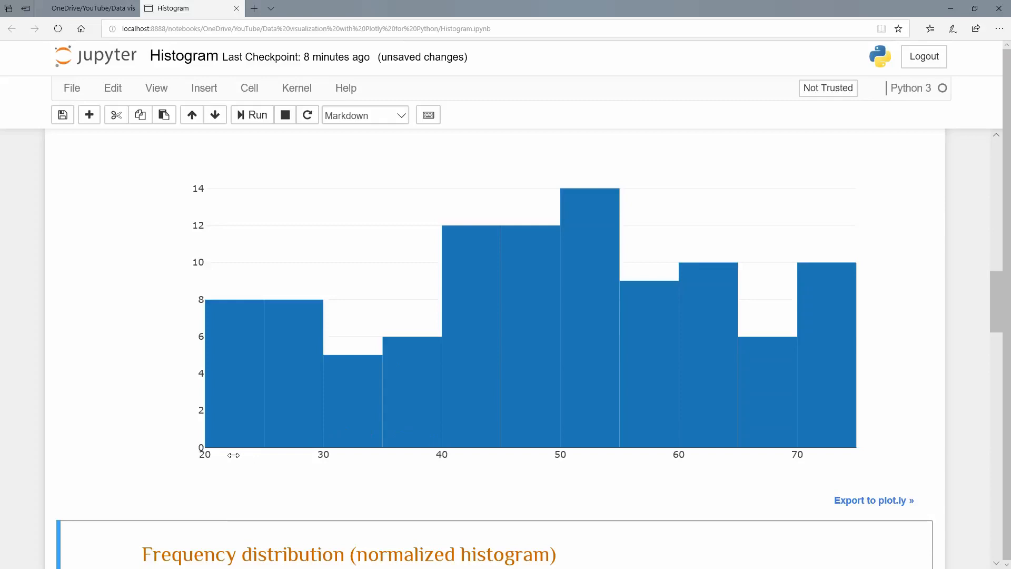
pyautogui.moveTo(230, 468)
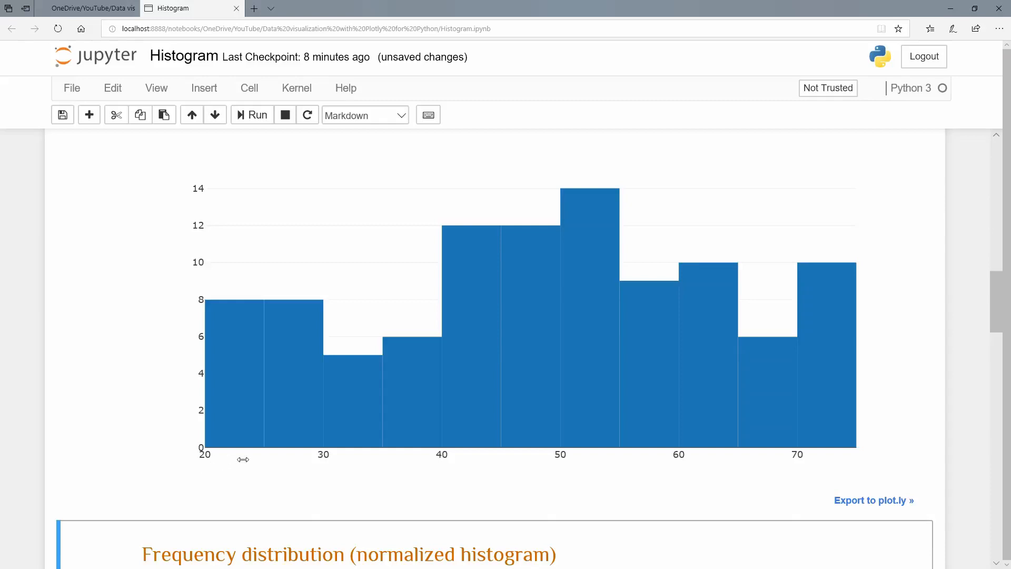
pyautogui.moveTo(241, 406)
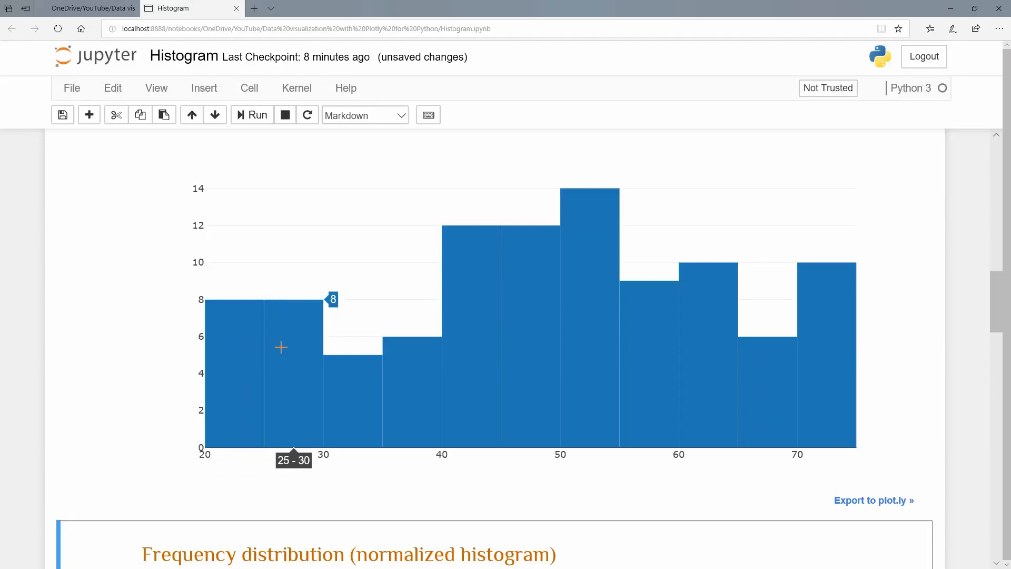
pyautogui.moveTo(339, 361)
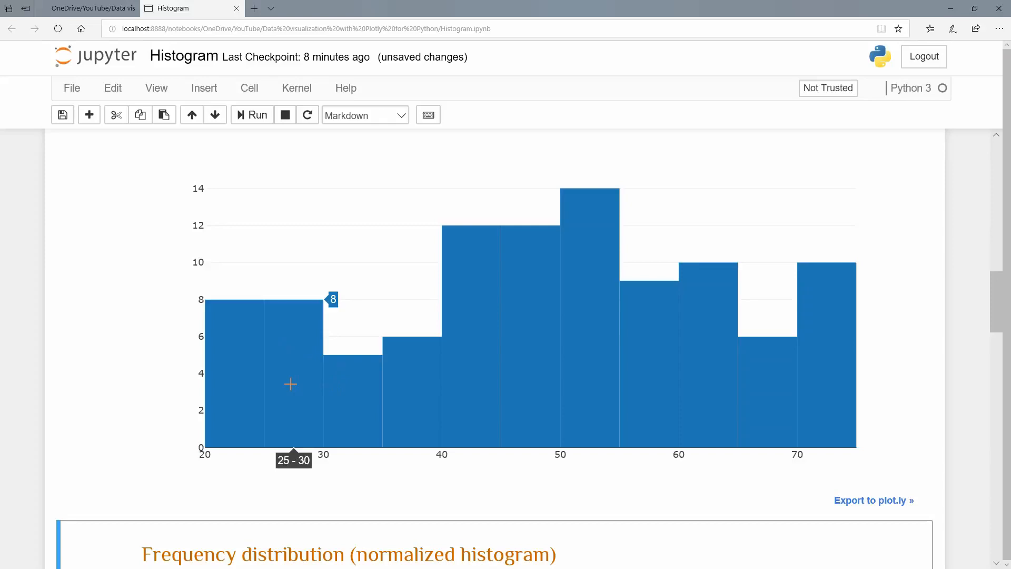
pyautogui.moveTo(353, 396)
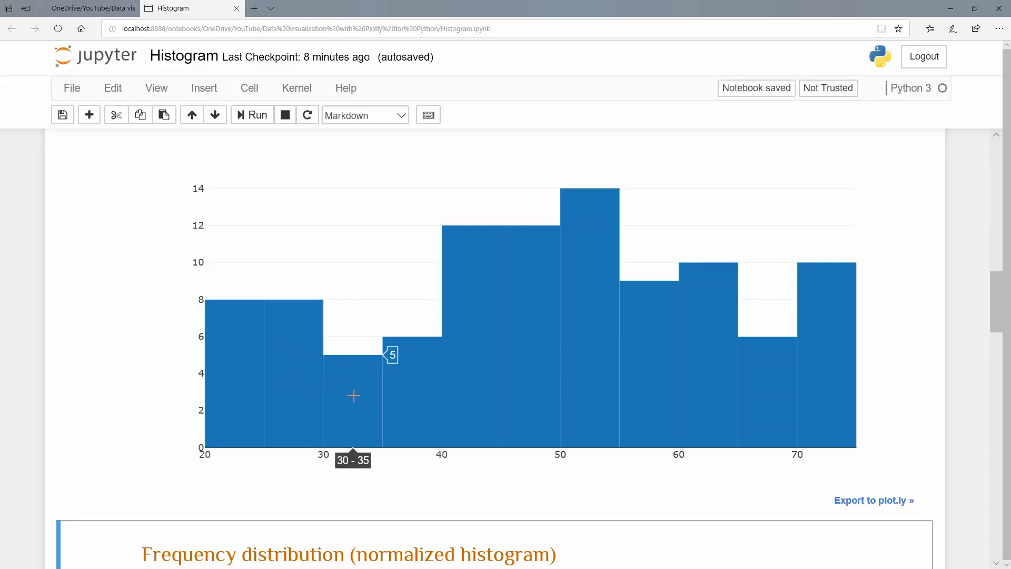
pyautogui.moveTo(276, 398)
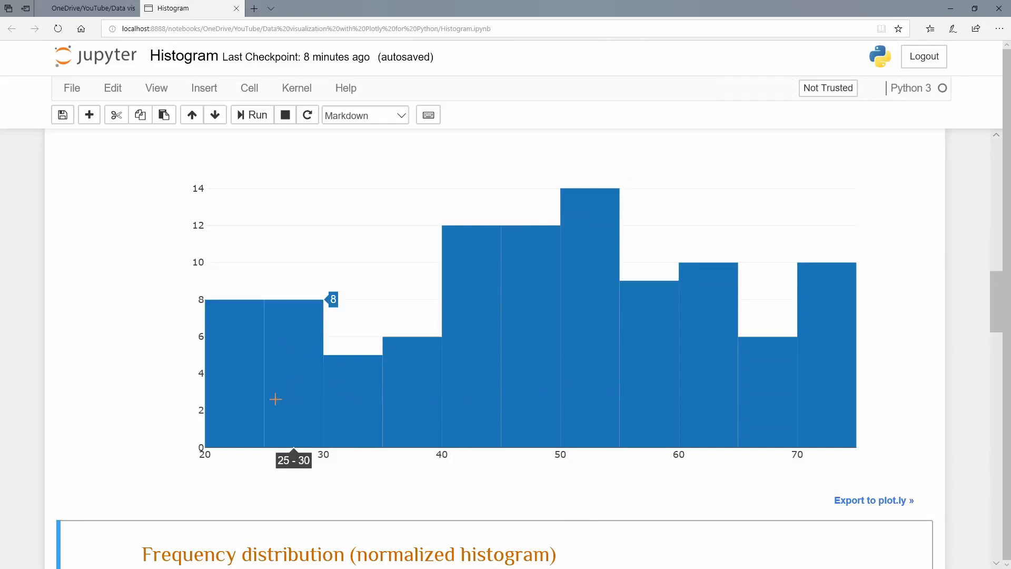
pyautogui.moveTo(241, 477)
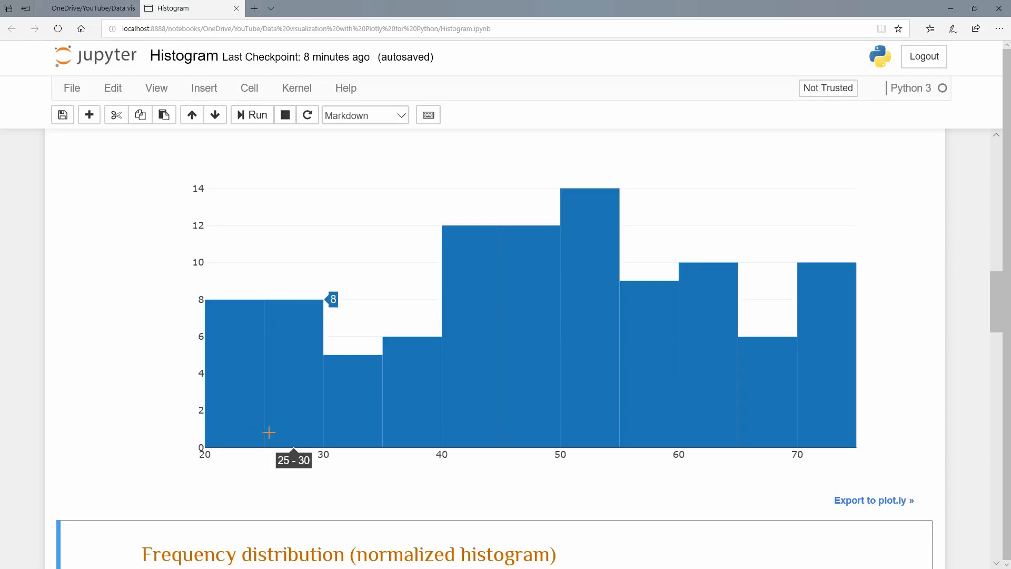
pyautogui.moveTo(458, 408)
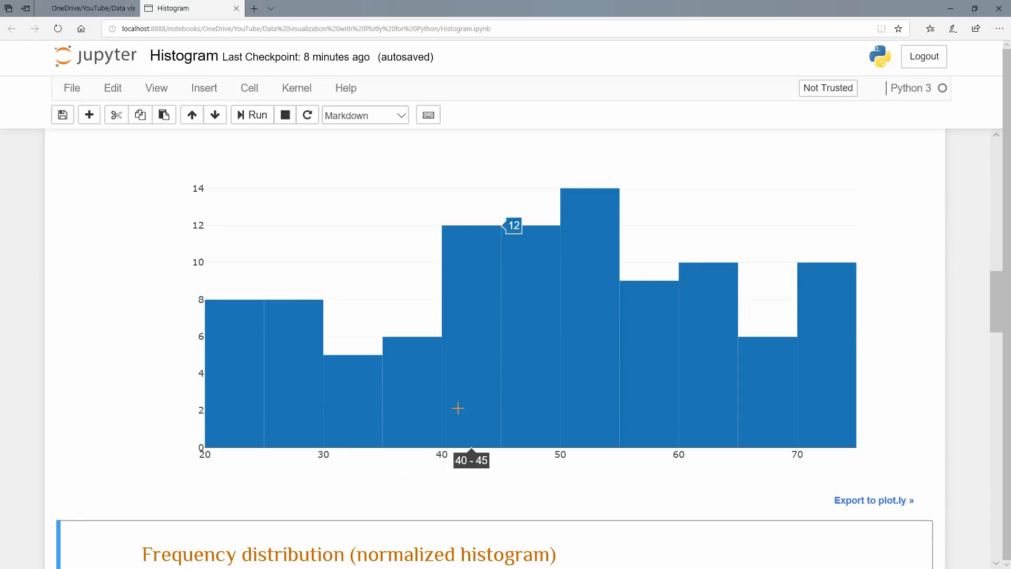
pyautogui.moveTo(236, 445)
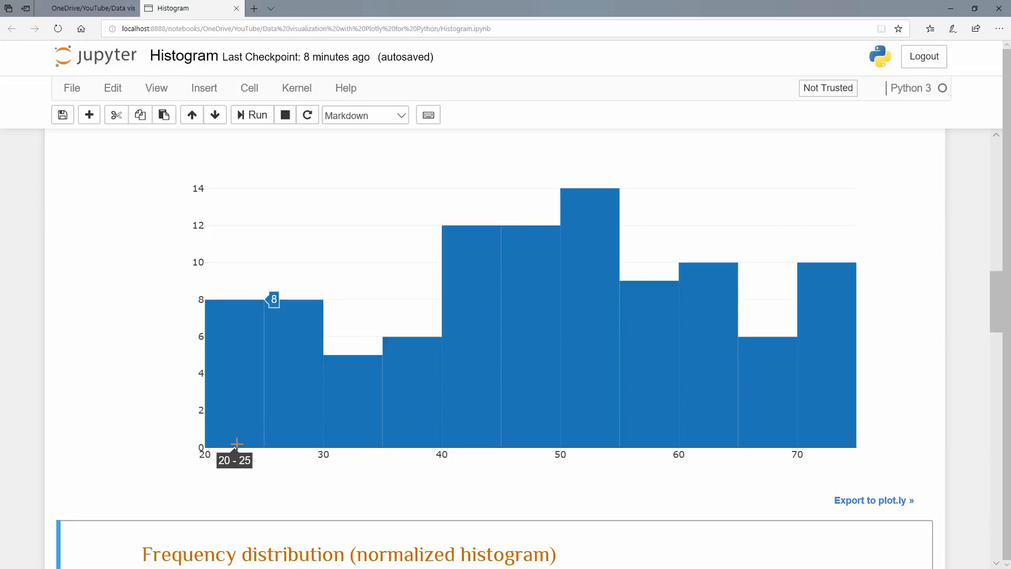
pyautogui.moveTo(372, 469)
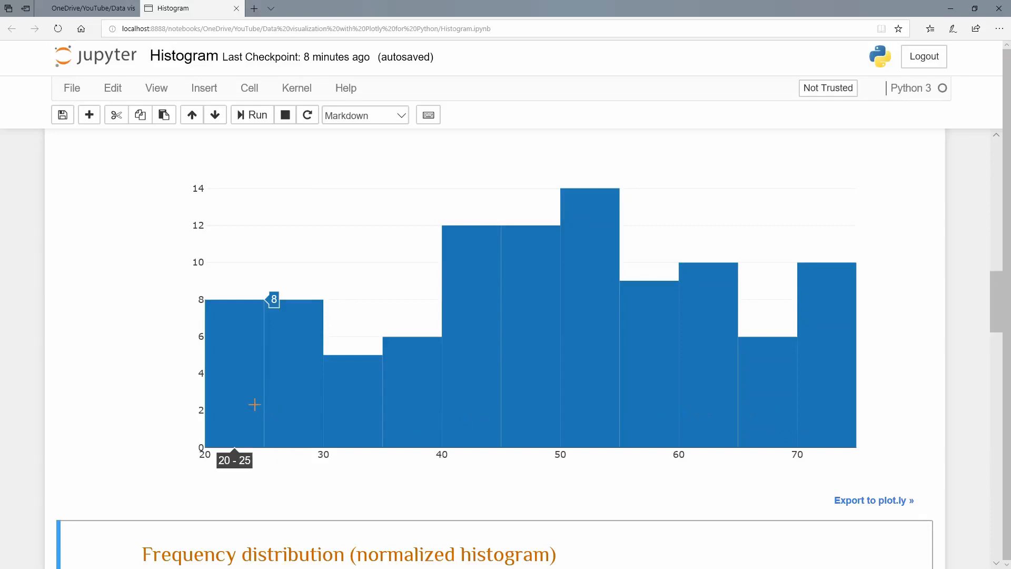
pyautogui.moveTo(267, 394)
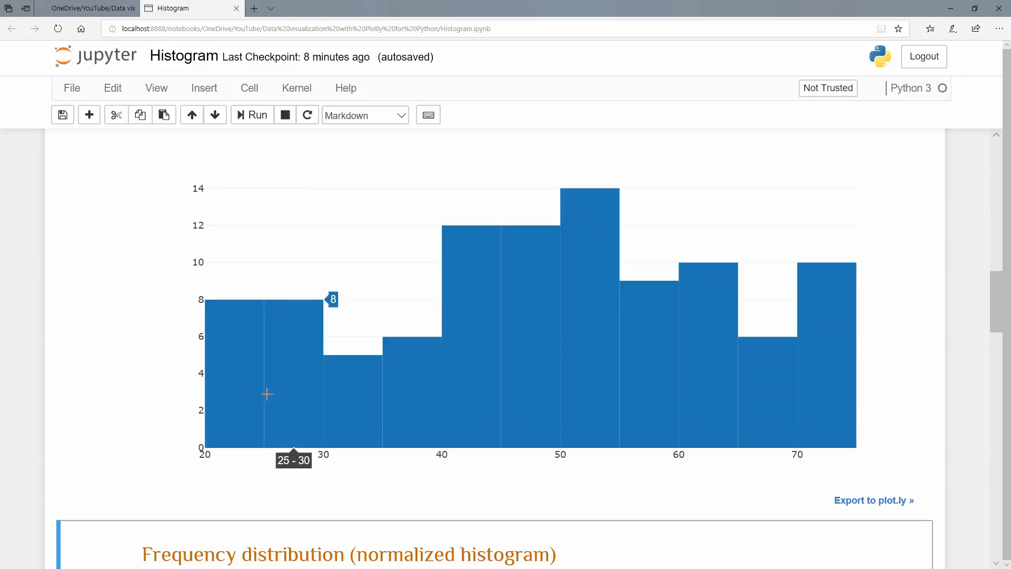
pyautogui.moveTo(267, 391)
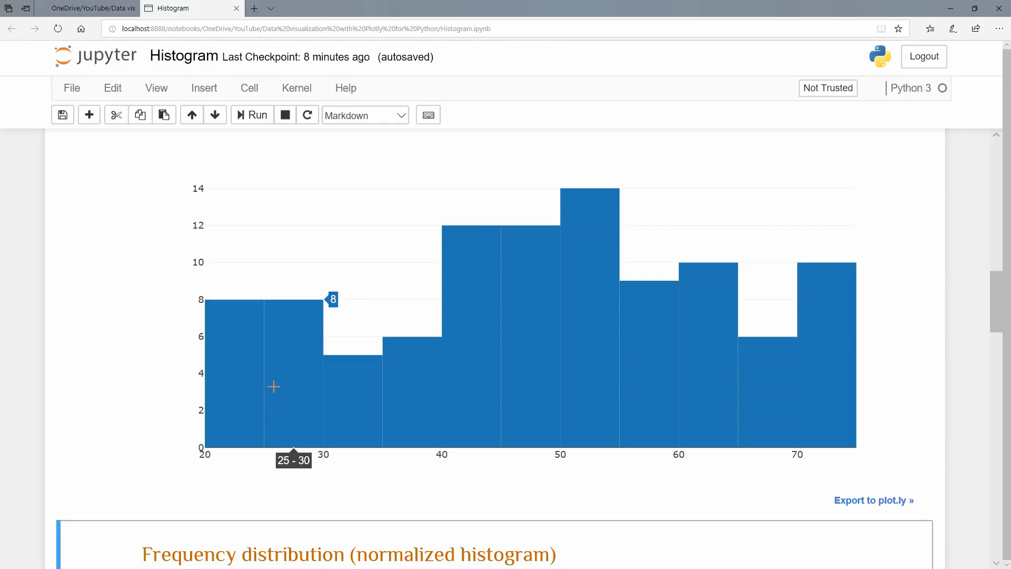
pyautogui.moveTo(233, 334)
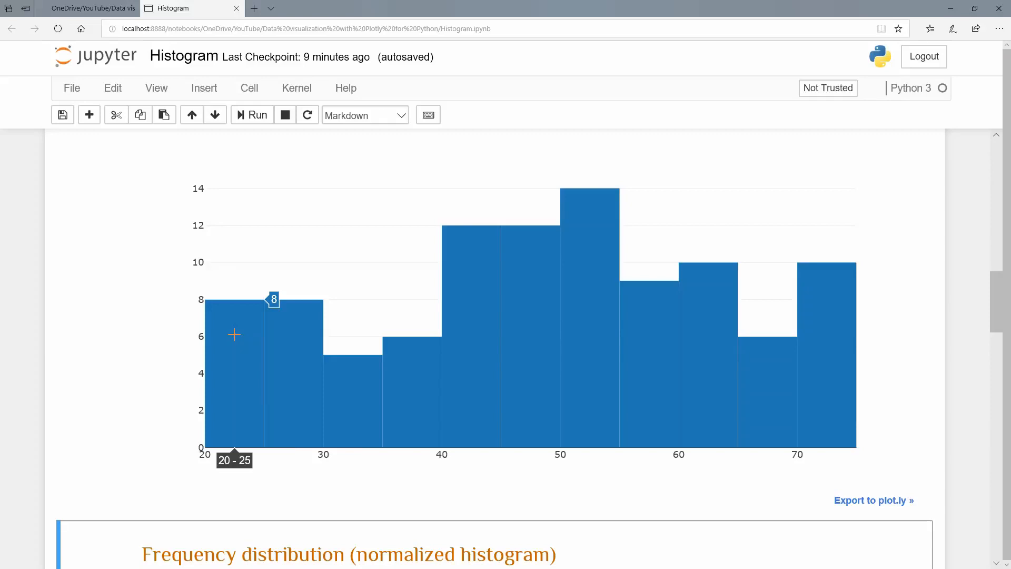
pyautogui.moveTo(237, 361)
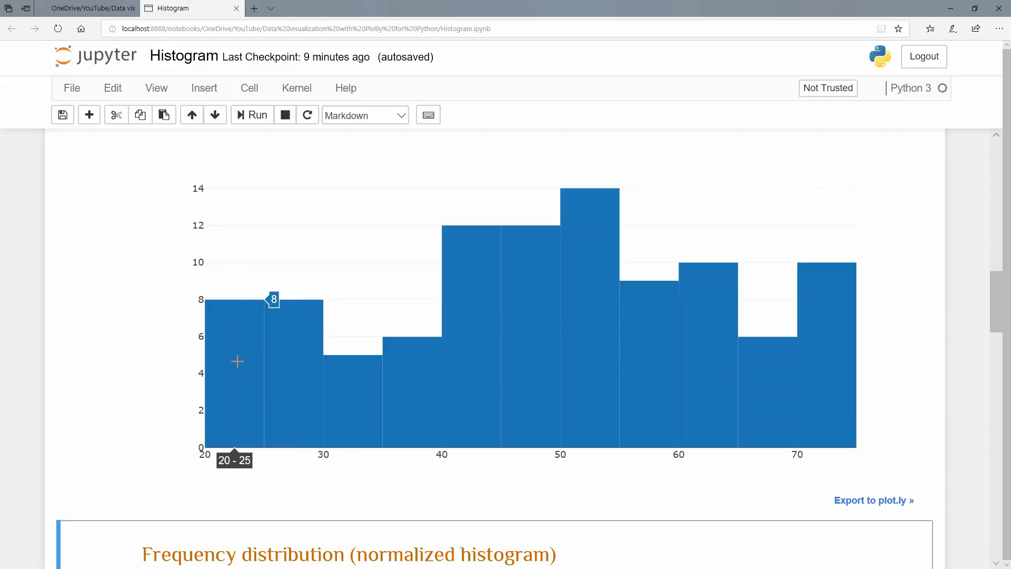
pyautogui.moveTo(289, 360)
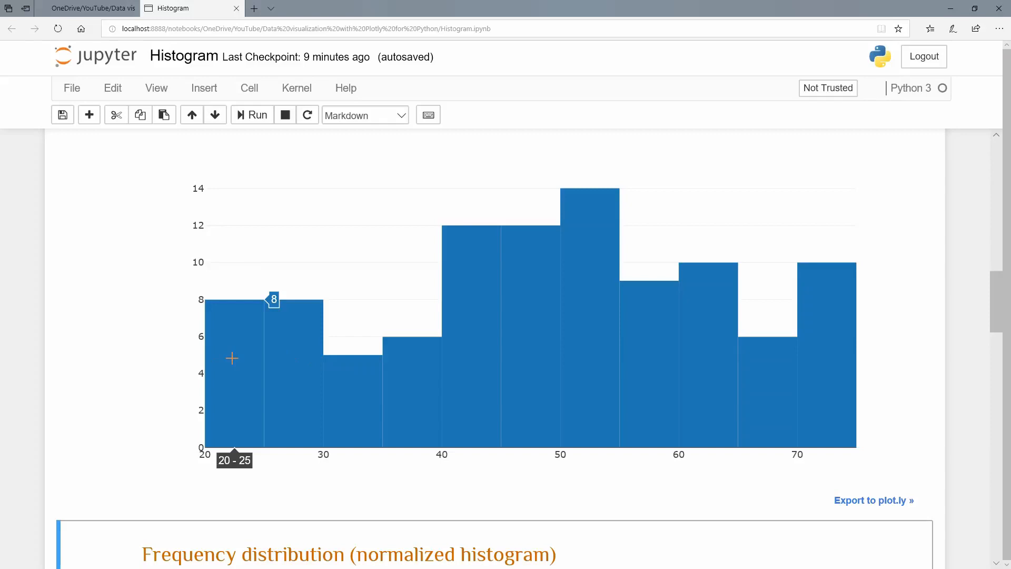
pyautogui.scroll(-3)
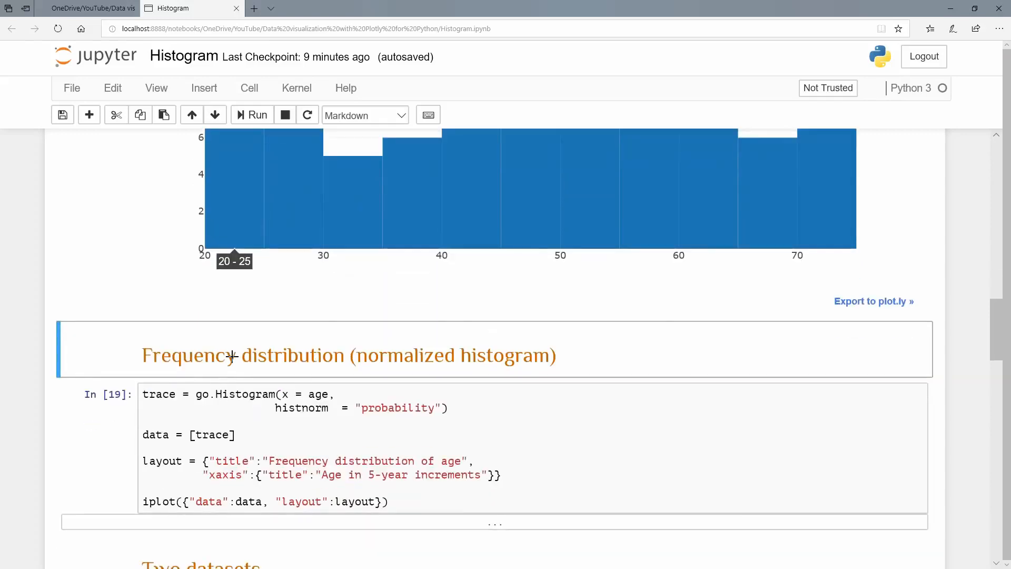
# Scroll down past the normalized histogram to the 'Two datasets' overlay section.
pyautogui.scroll(-3)
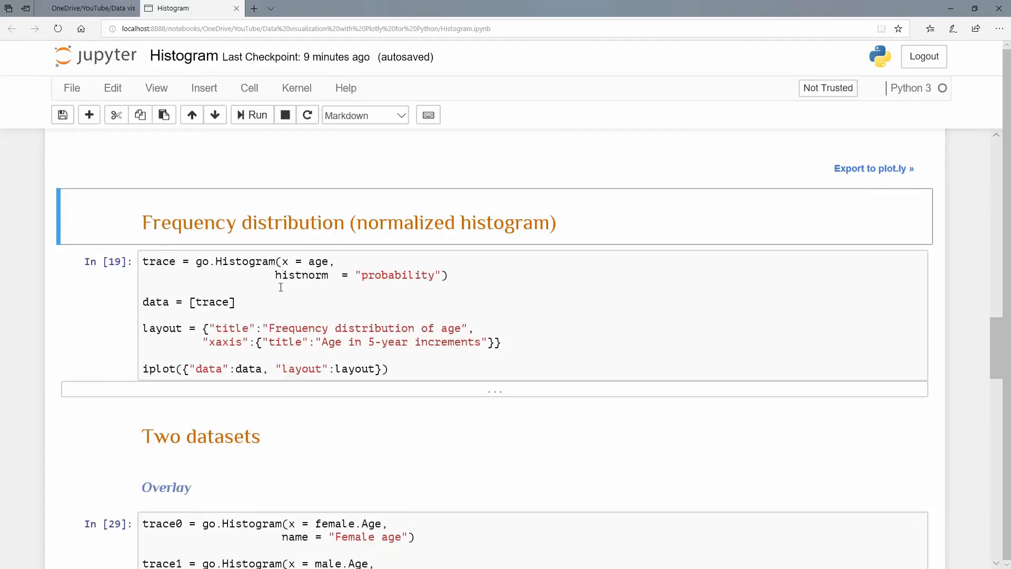
pyautogui.moveTo(230, 267)
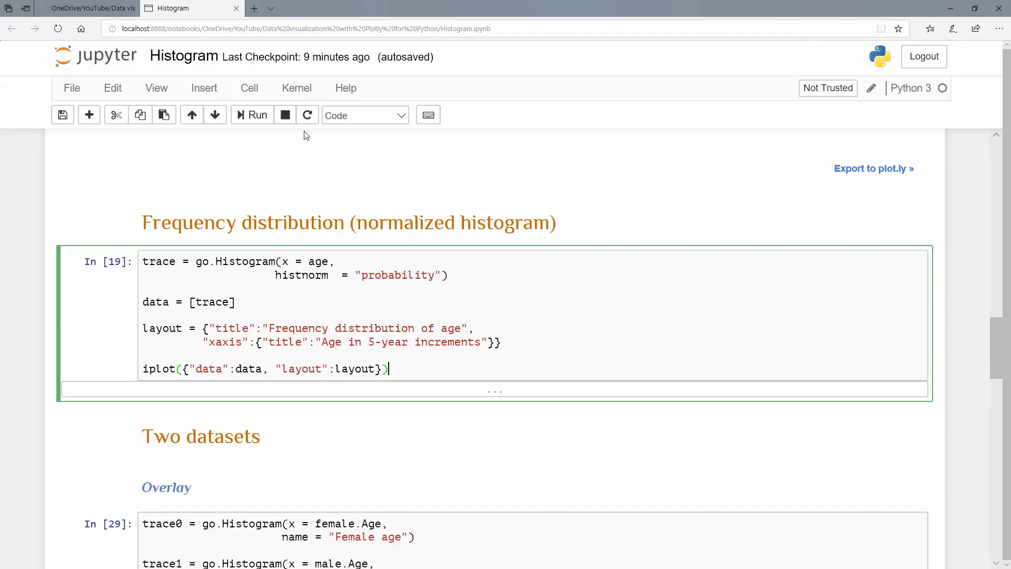
pyautogui.click(250, 115)
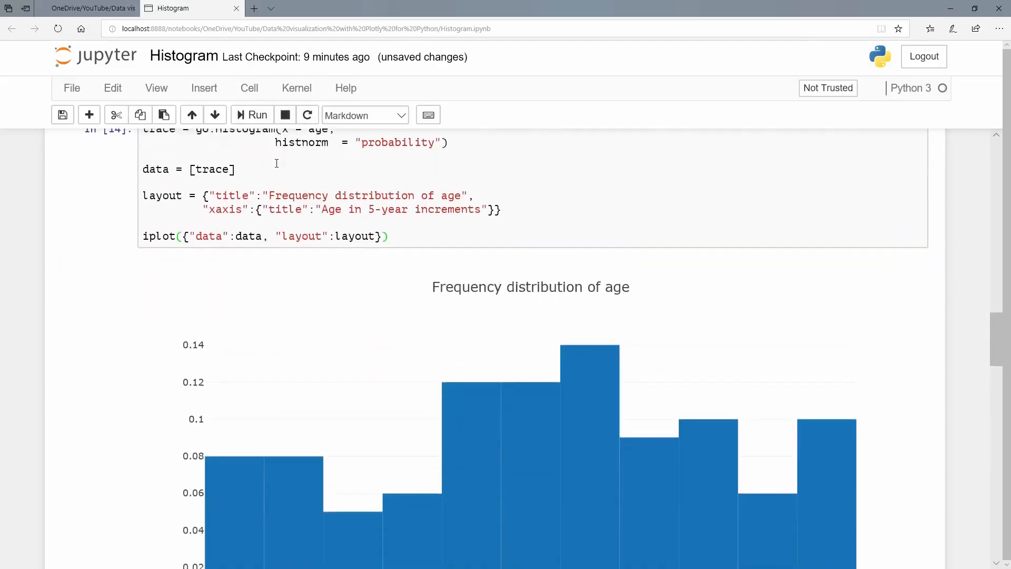
pyautogui.scroll(-3)
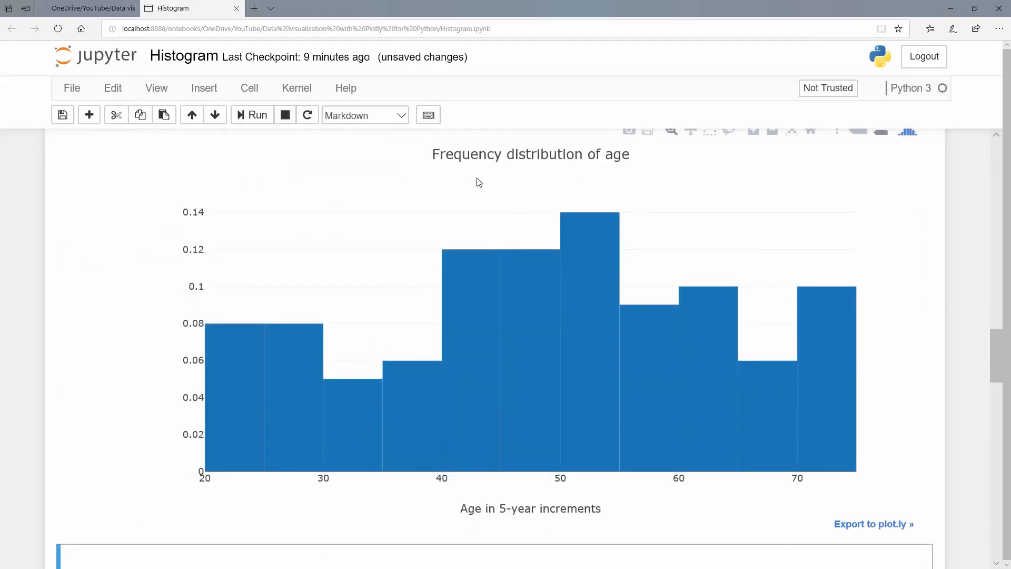
pyautogui.moveTo(509, 525)
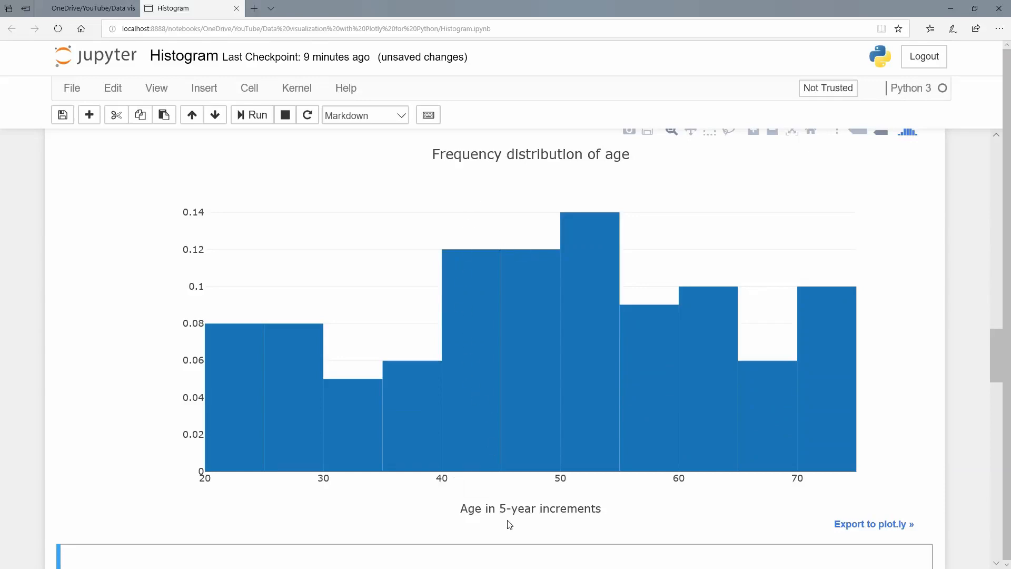
pyautogui.scroll(-3)
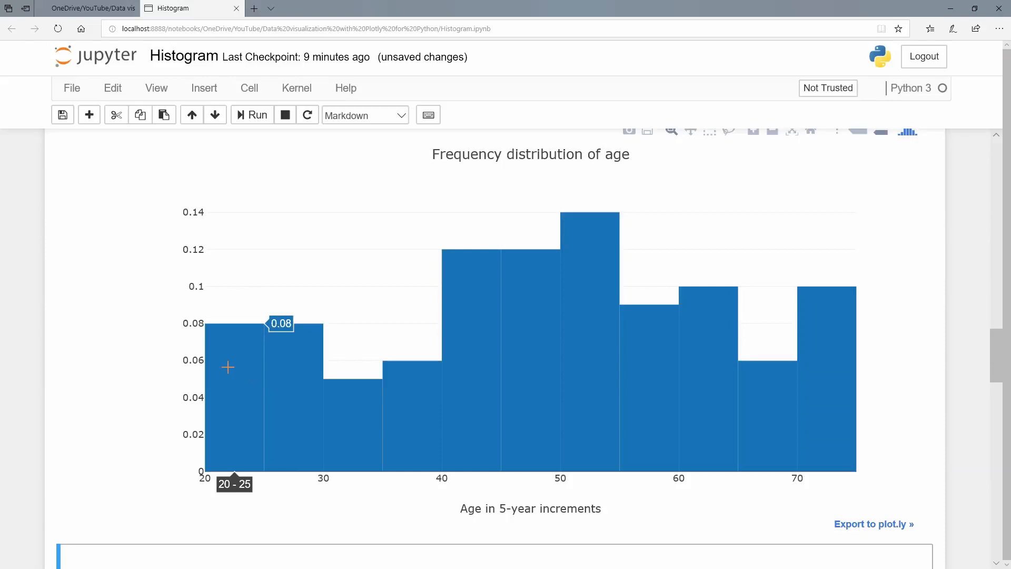
pyautogui.moveTo(229, 360)
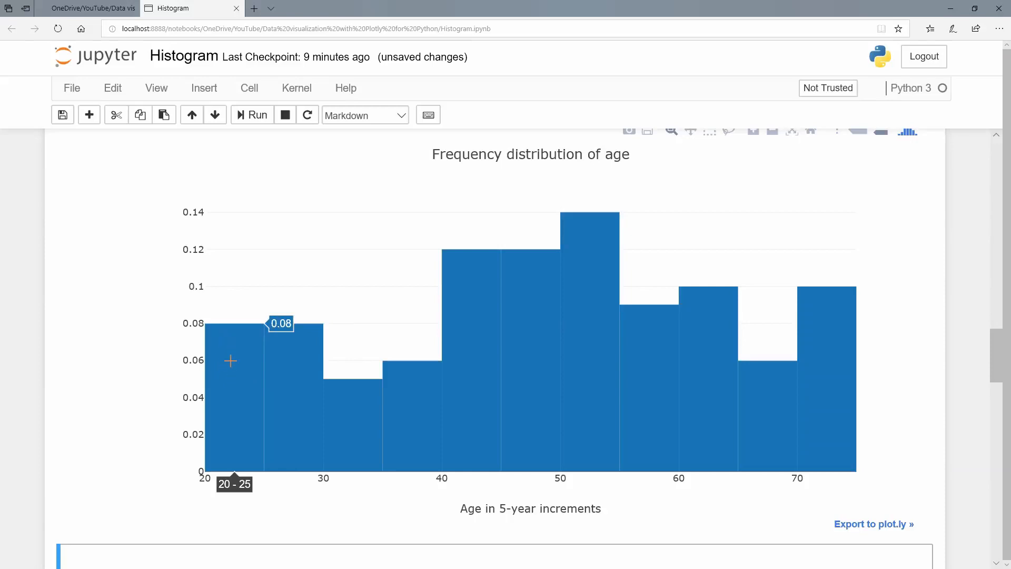
pyautogui.moveTo(290, 367)
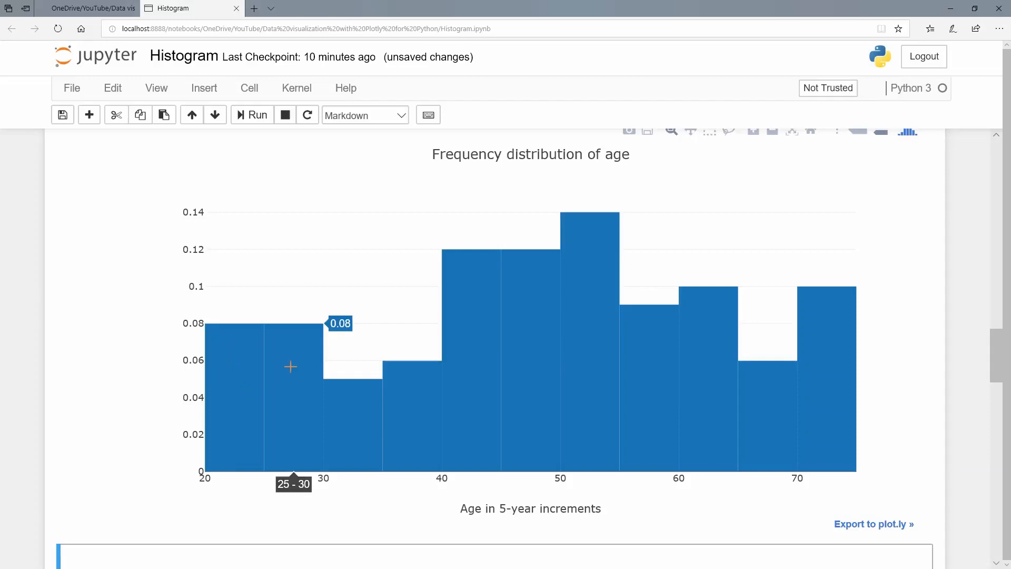
pyautogui.moveTo(426, 416)
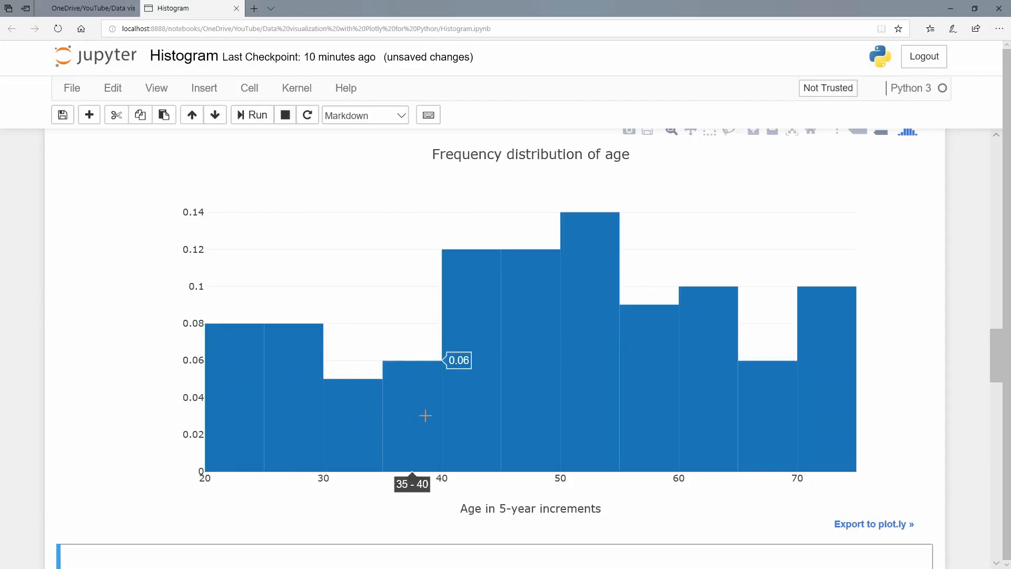
pyautogui.moveTo(503, 379)
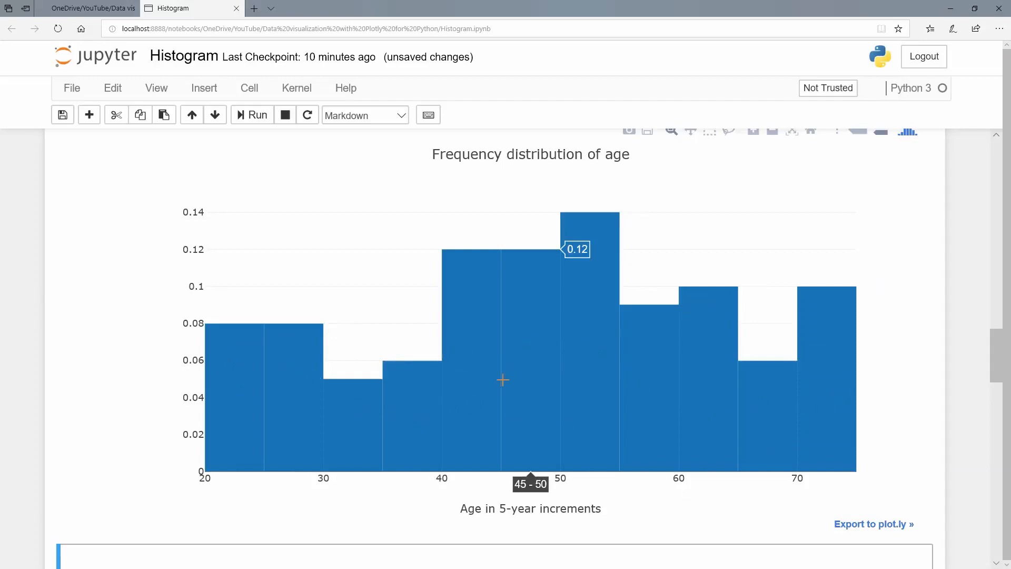
pyautogui.moveTo(406, 415)
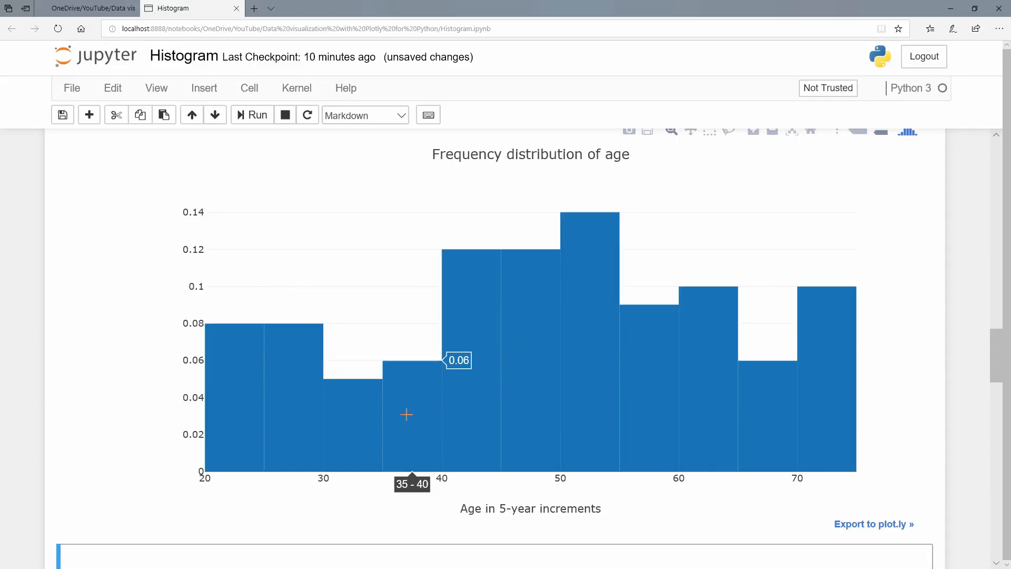
pyautogui.moveTo(256, 406)
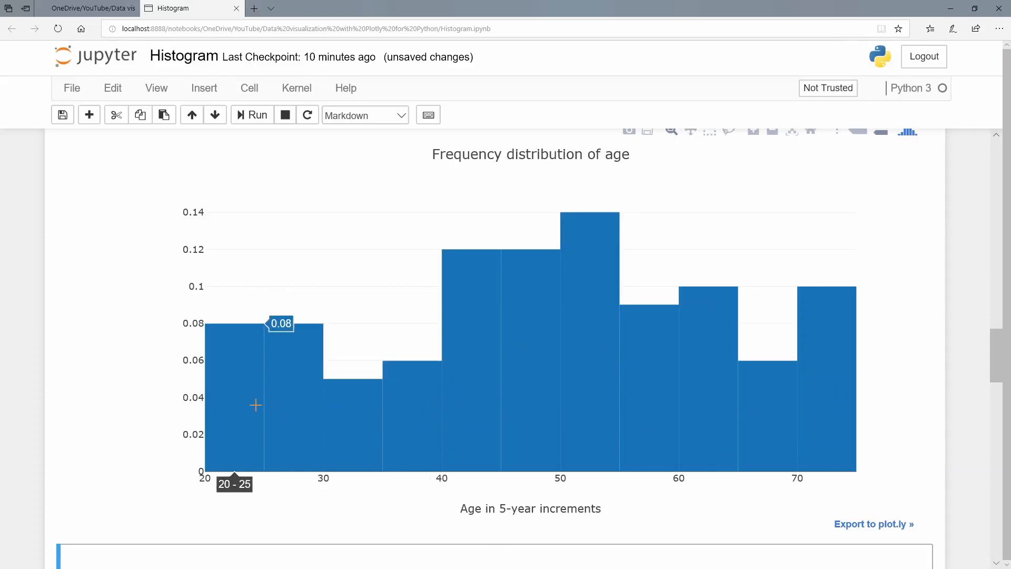
pyautogui.moveTo(341, 434)
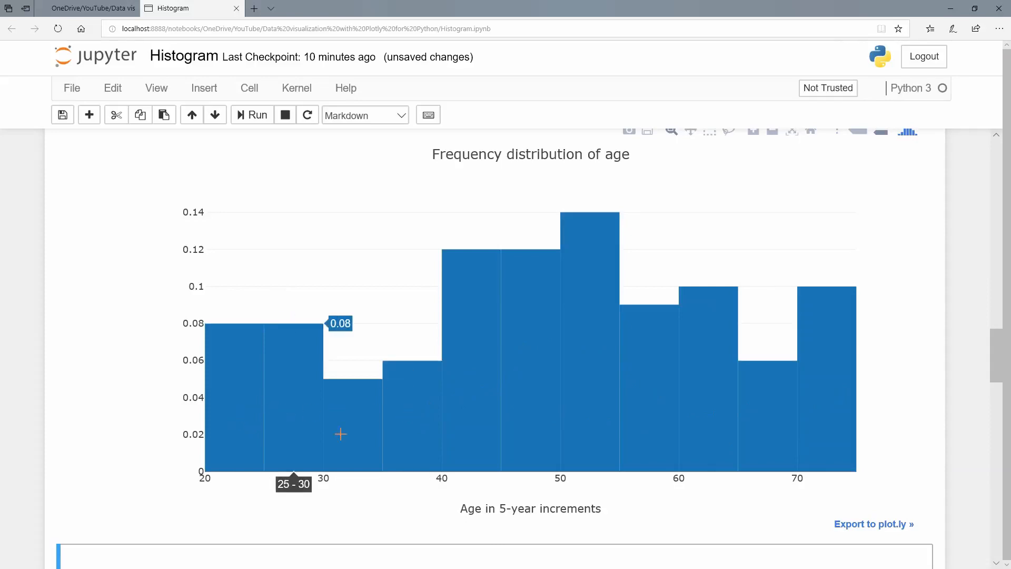
pyautogui.moveTo(497, 402)
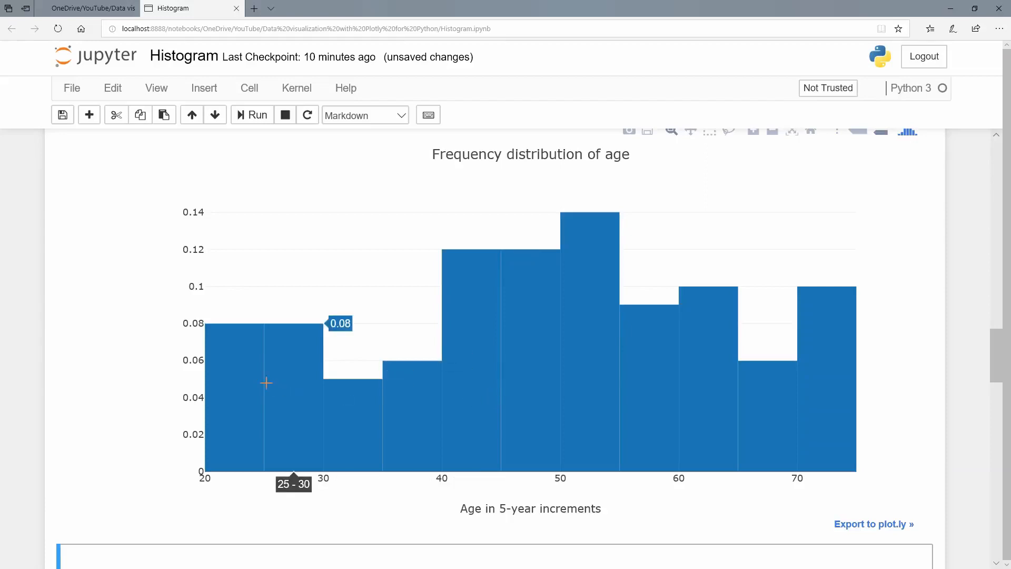
pyautogui.moveTo(236, 381)
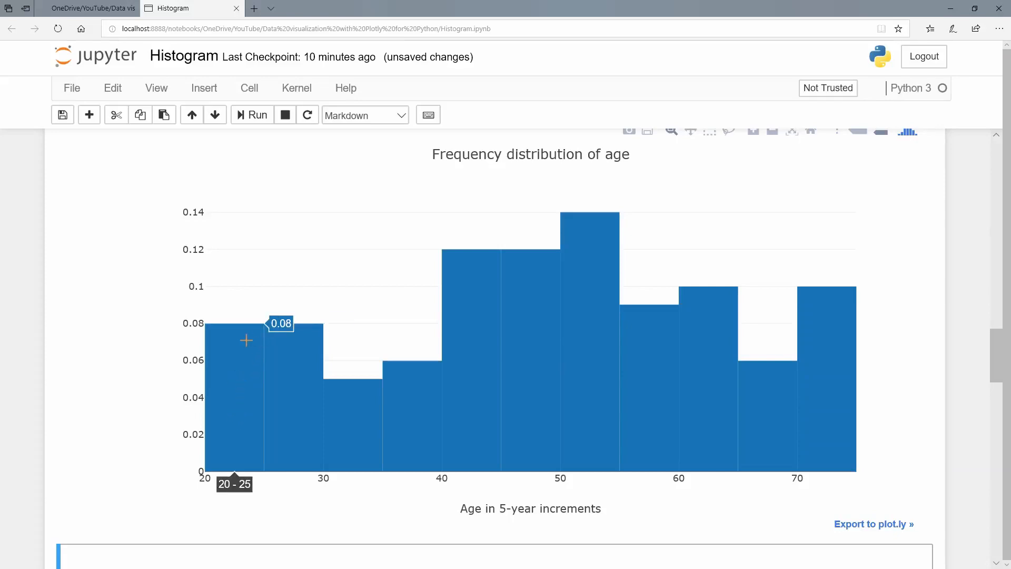
pyautogui.scroll(-3)
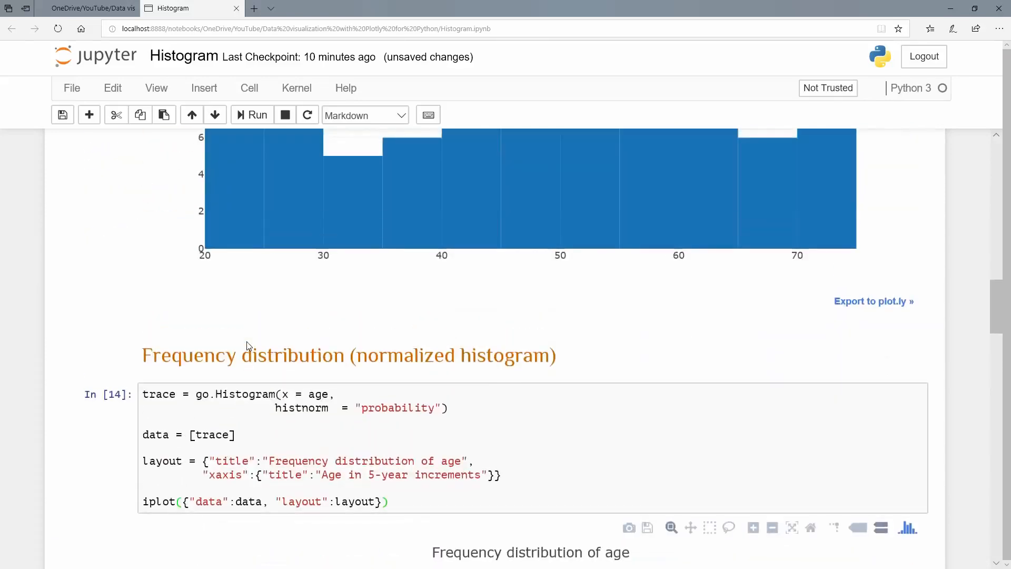
pyautogui.scroll(-3)
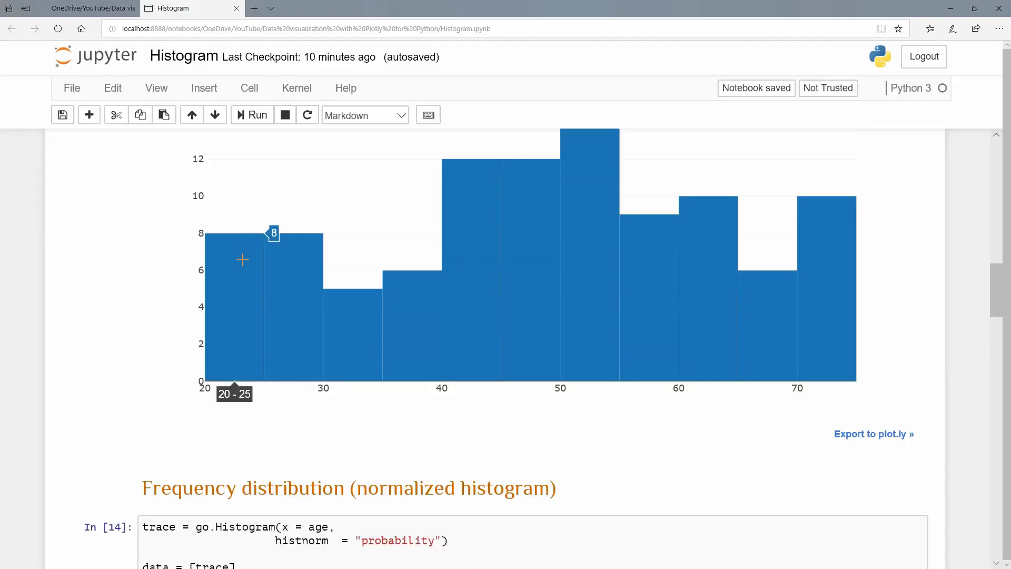
pyautogui.scroll(-3)
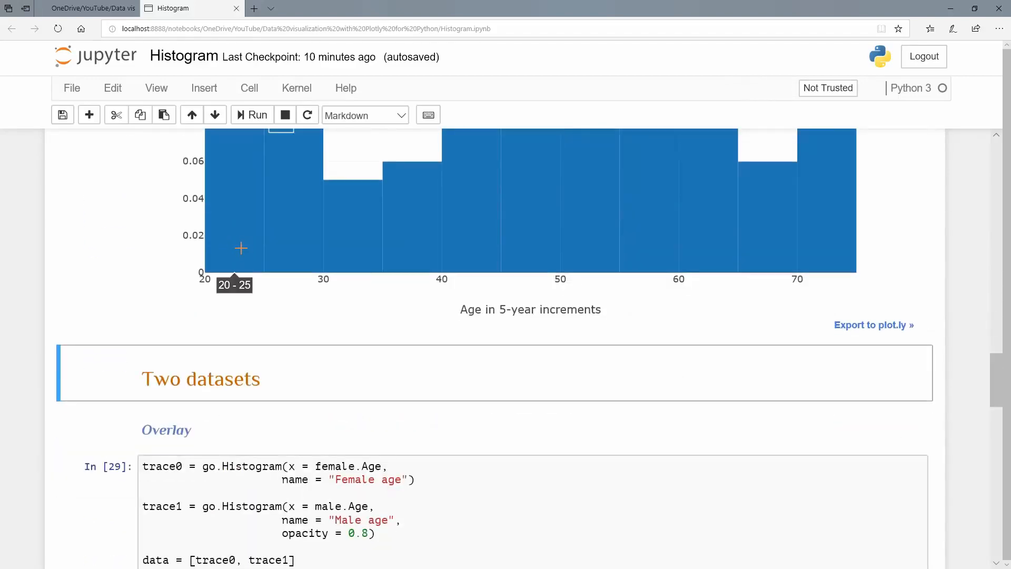
pyautogui.moveTo(254, 241)
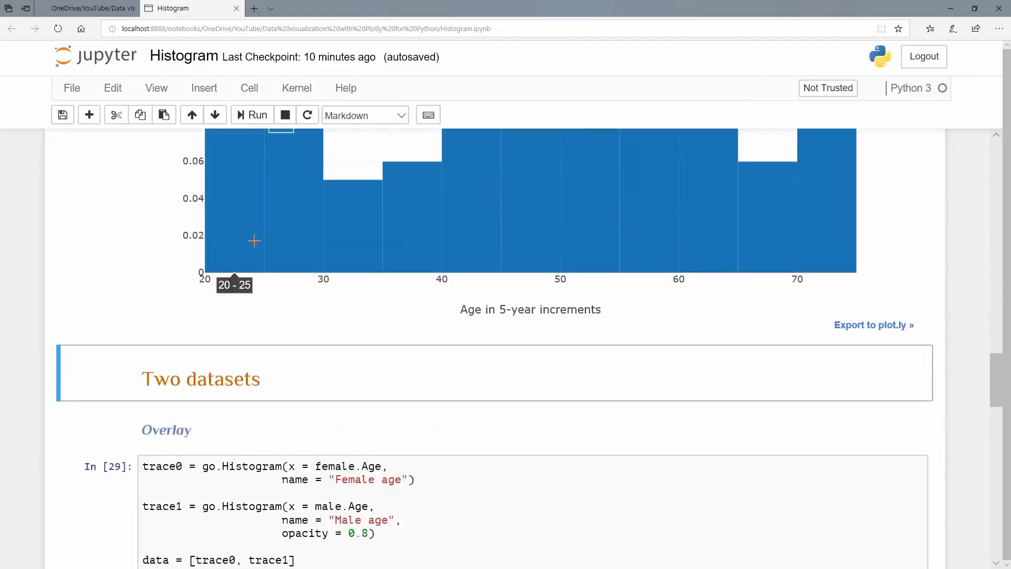
pyautogui.scroll(-3)
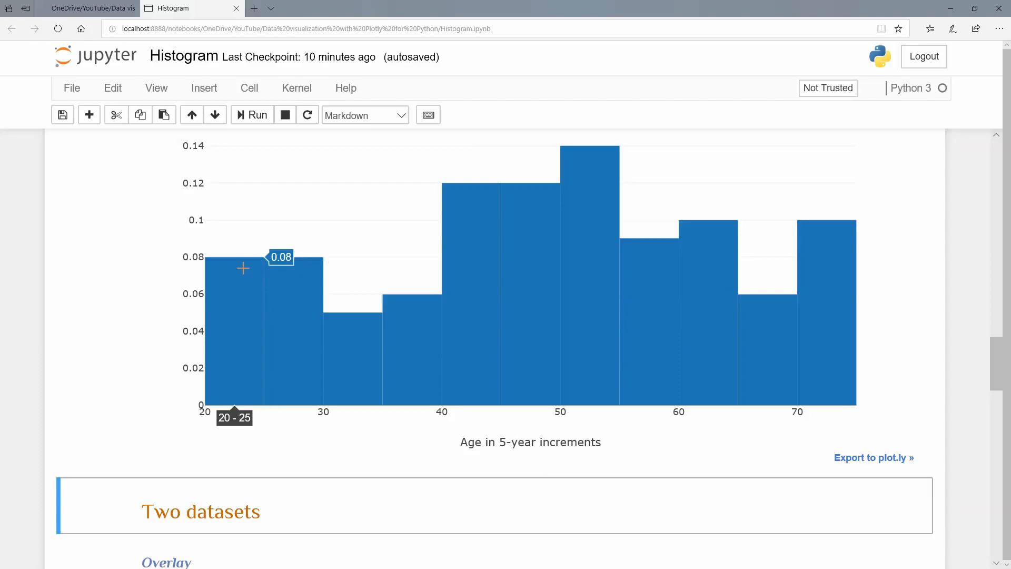
# Run the Overlay cell to draw overlaid female and male age histograms.
pyautogui.scroll(-3)
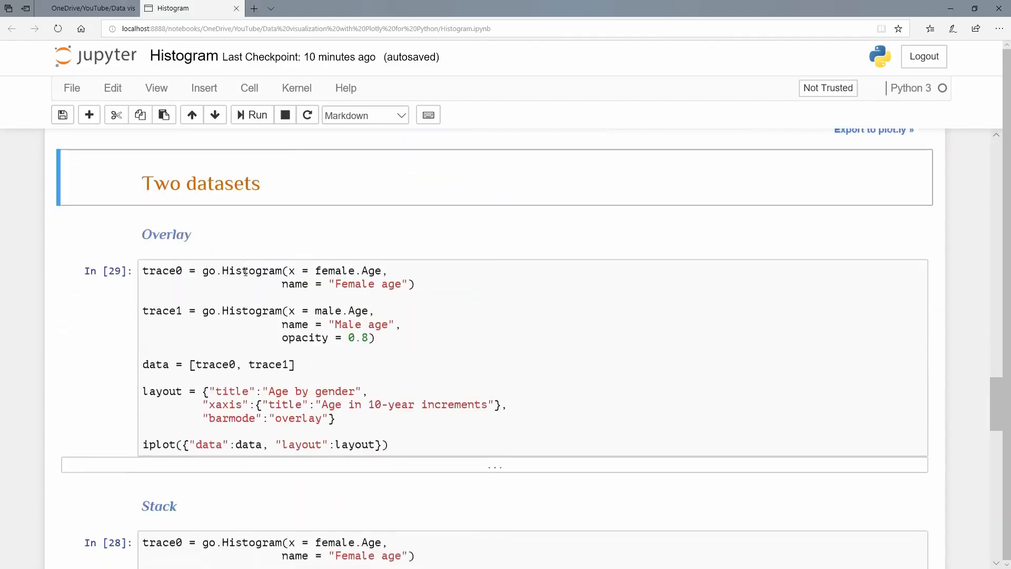
pyautogui.scroll(-3)
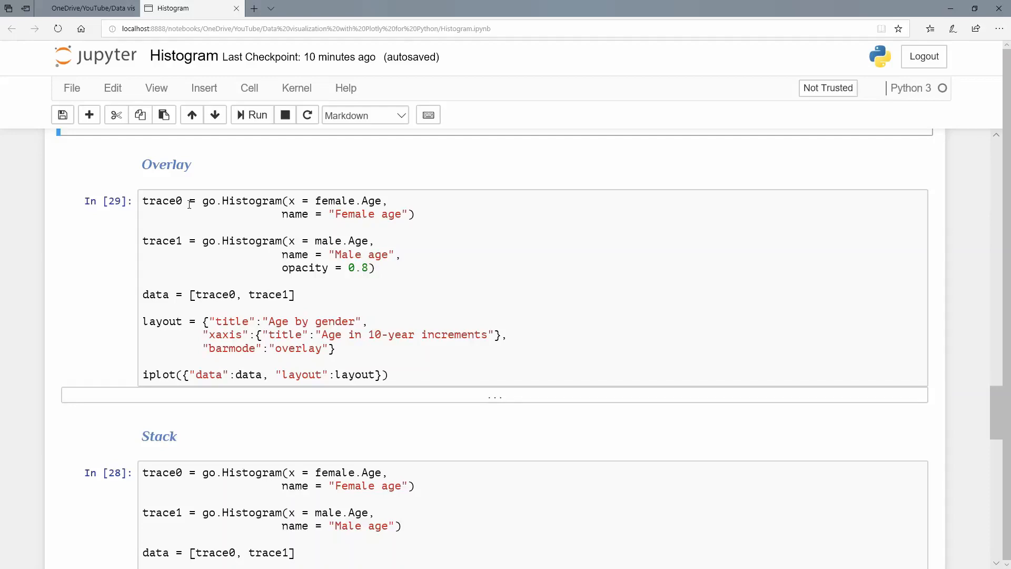
pyautogui.moveTo(190, 235)
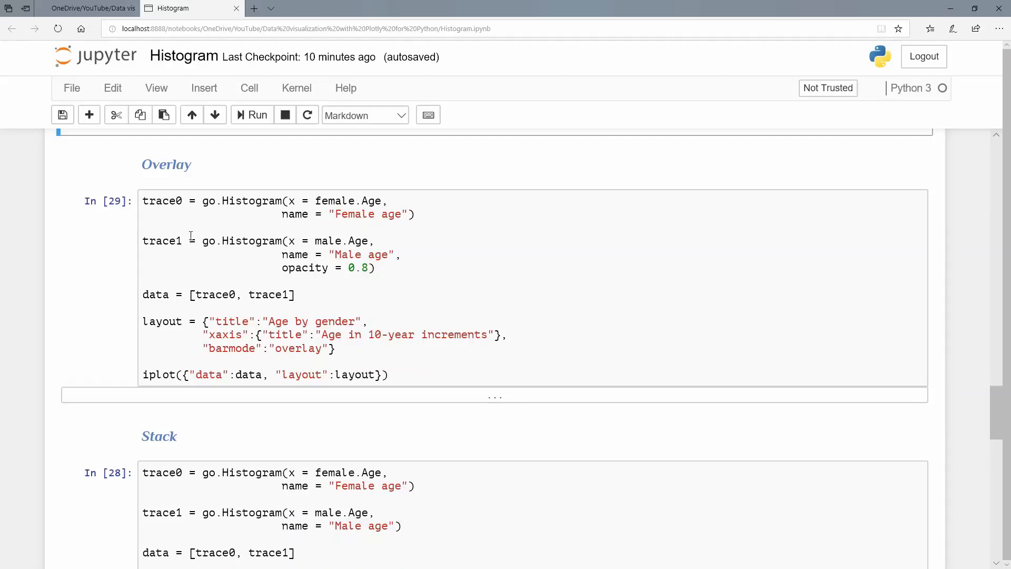
pyautogui.moveTo(236, 196)
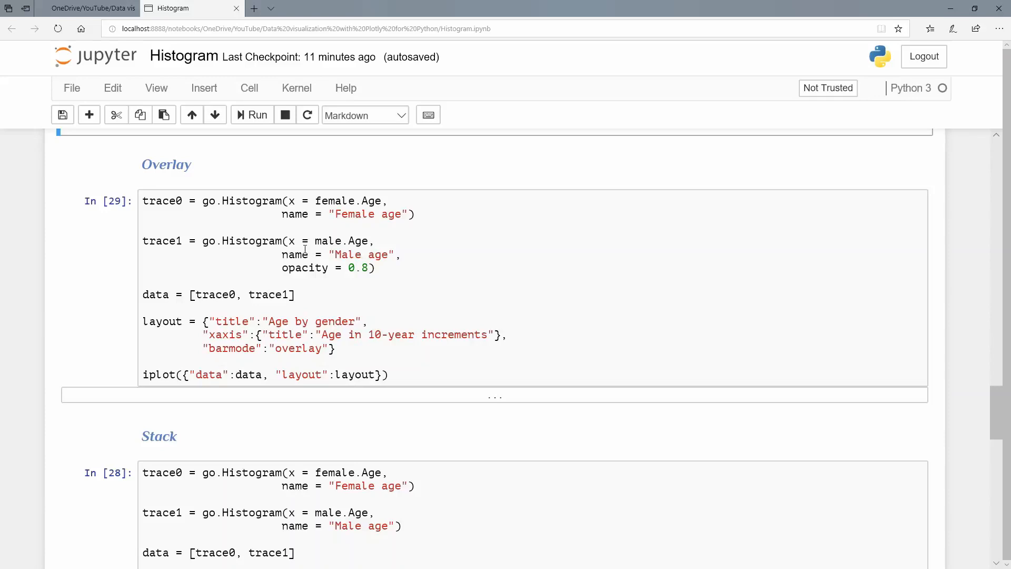
pyautogui.moveTo(310, 265)
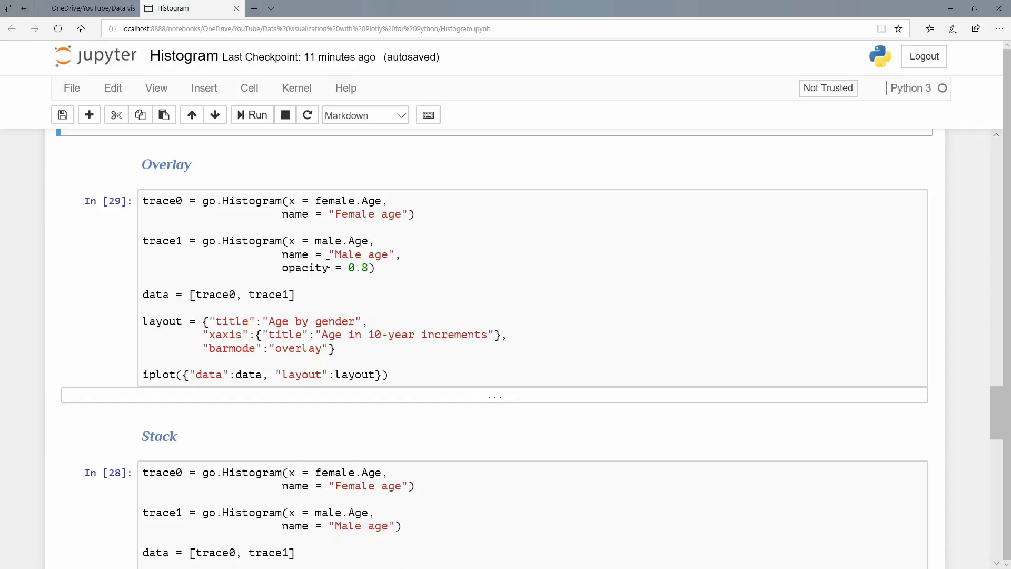
pyautogui.scroll(-3)
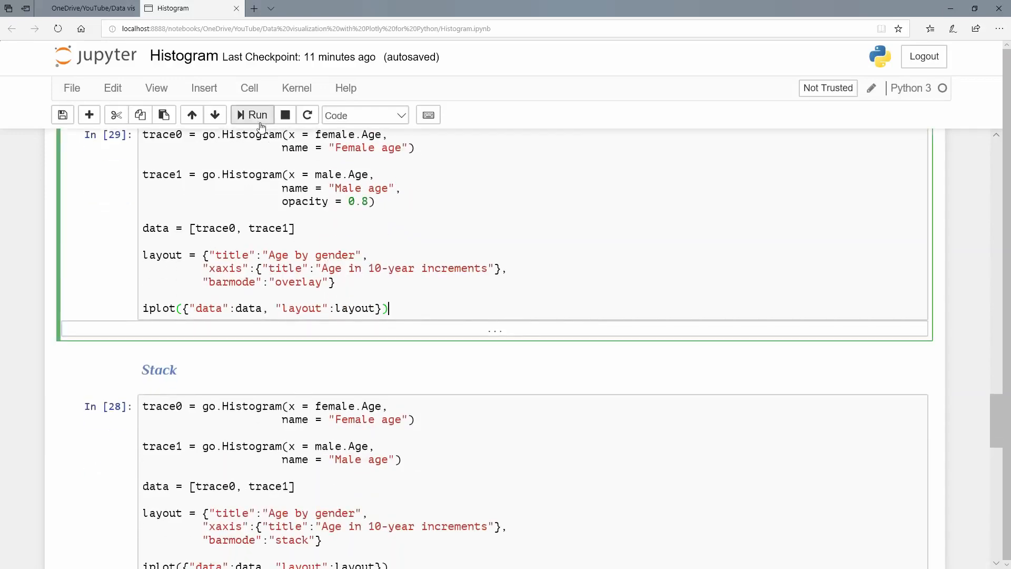
pyautogui.click(252, 115)
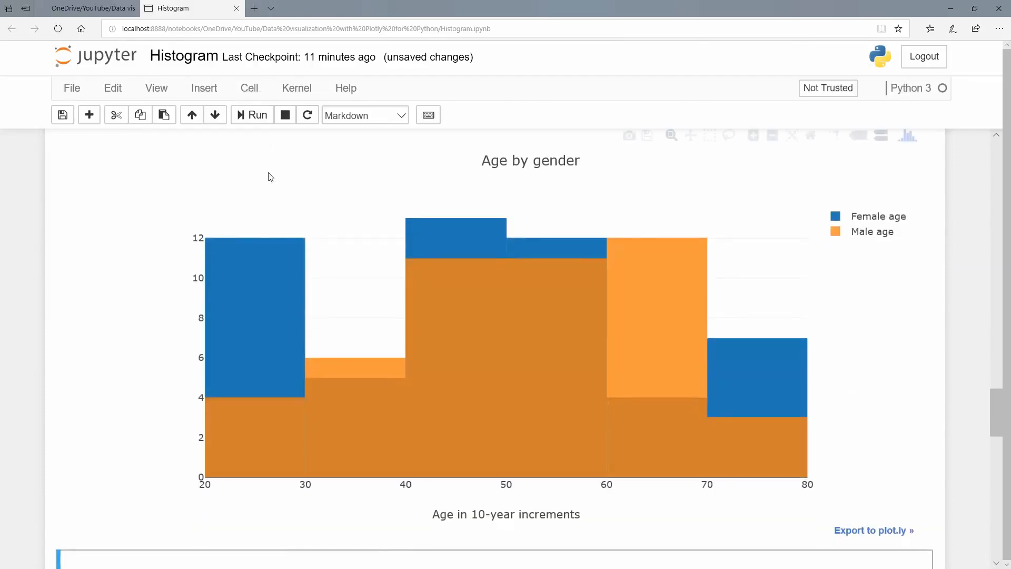
pyautogui.moveTo(841, 229)
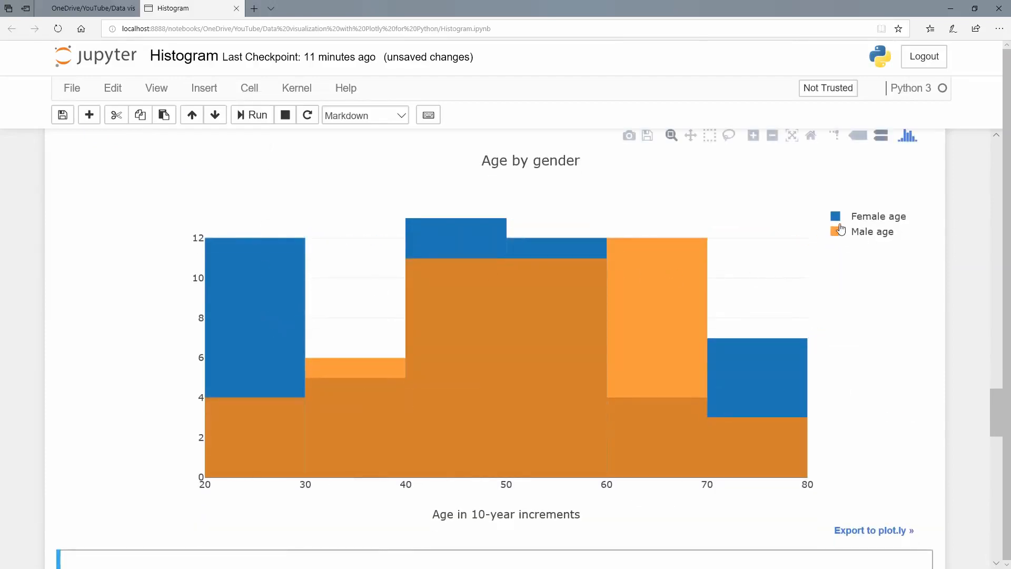
pyautogui.moveTo(276, 434)
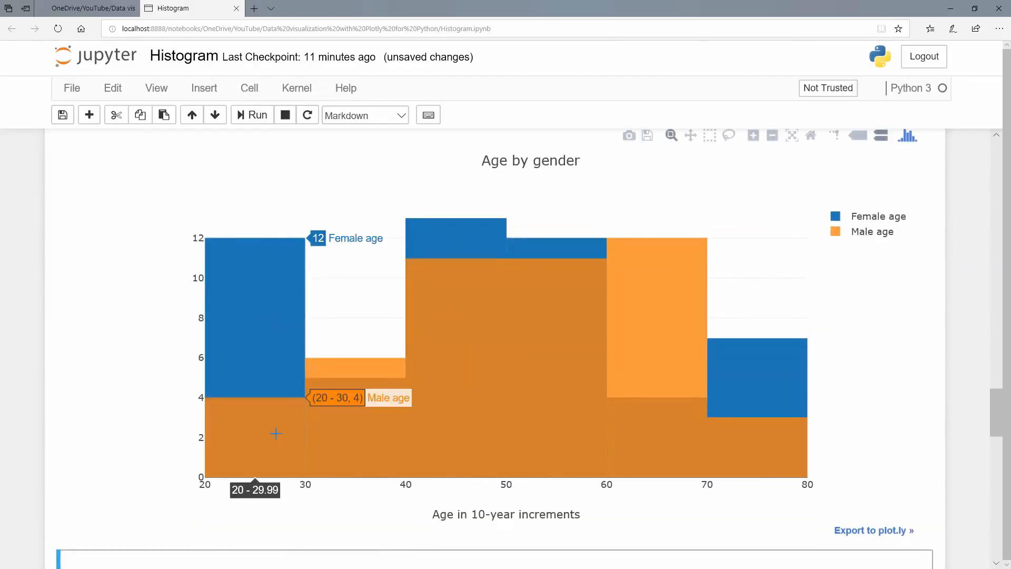
pyautogui.moveTo(284, 420)
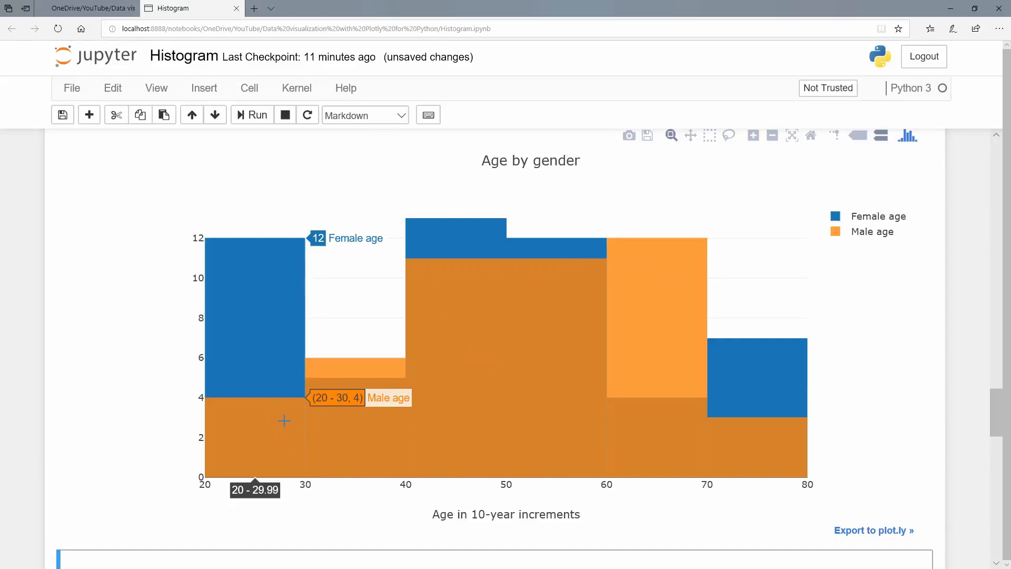
pyautogui.moveTo(283, 422)
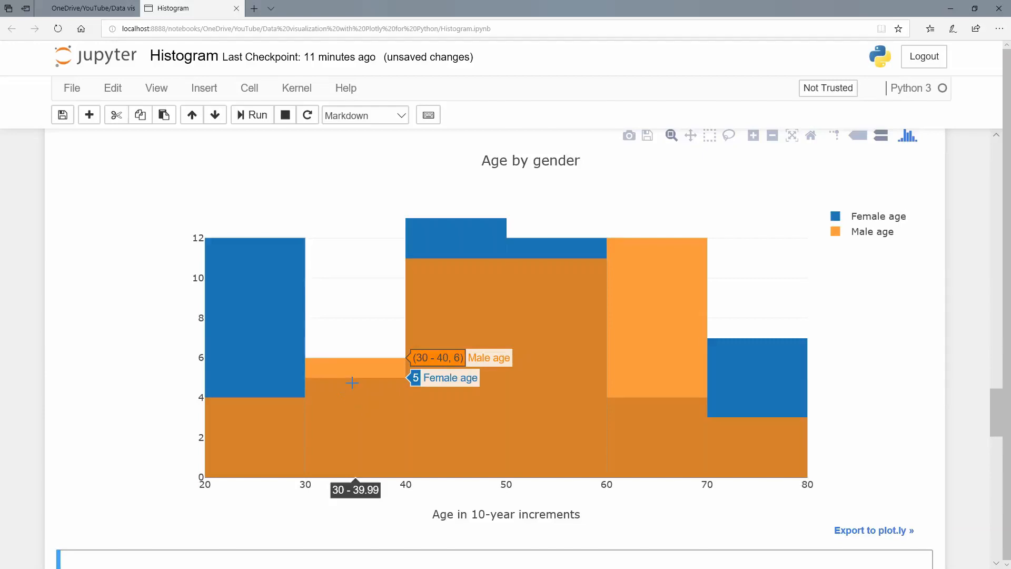
pyautogui.moveTo(467, 312)
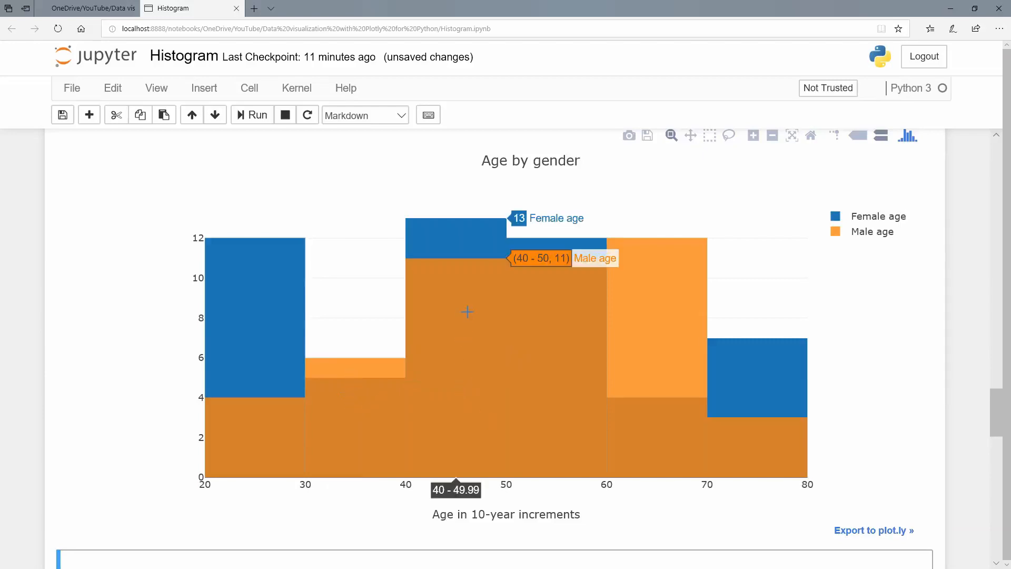
pyautogui.moveTo(549, 305)
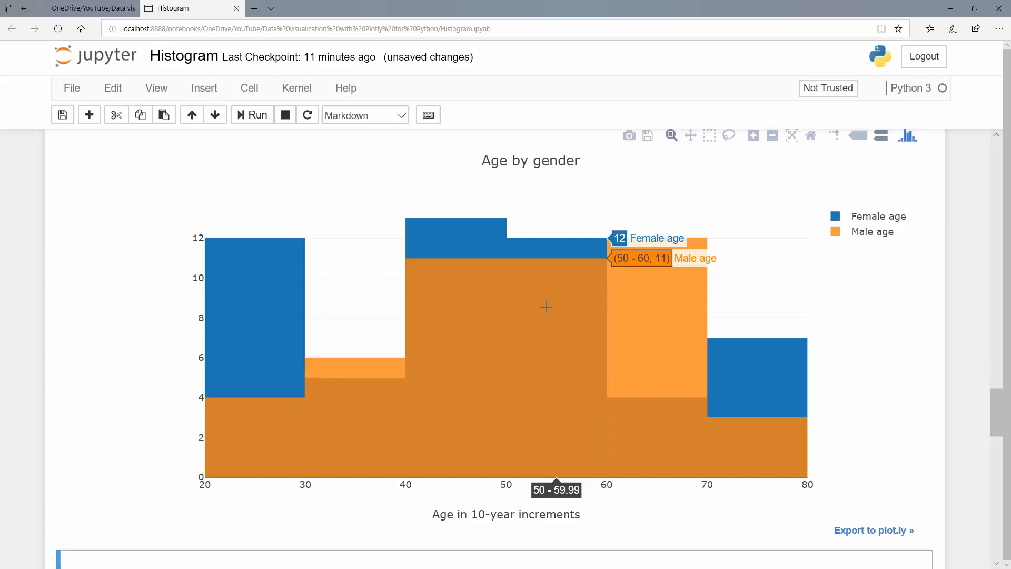
pyautogui.moveTo(638, 334)
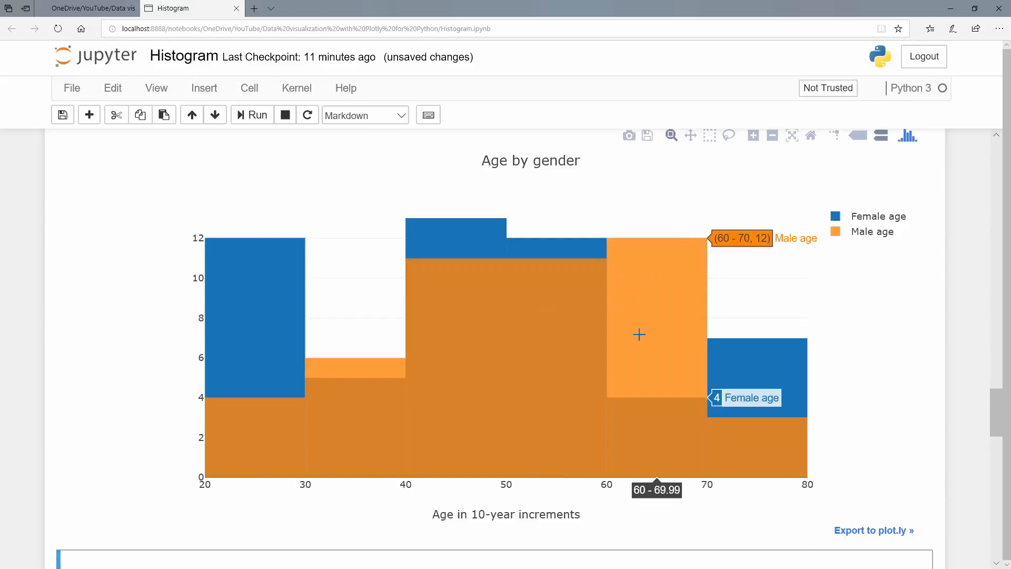
pyautogui.scroll(-3)
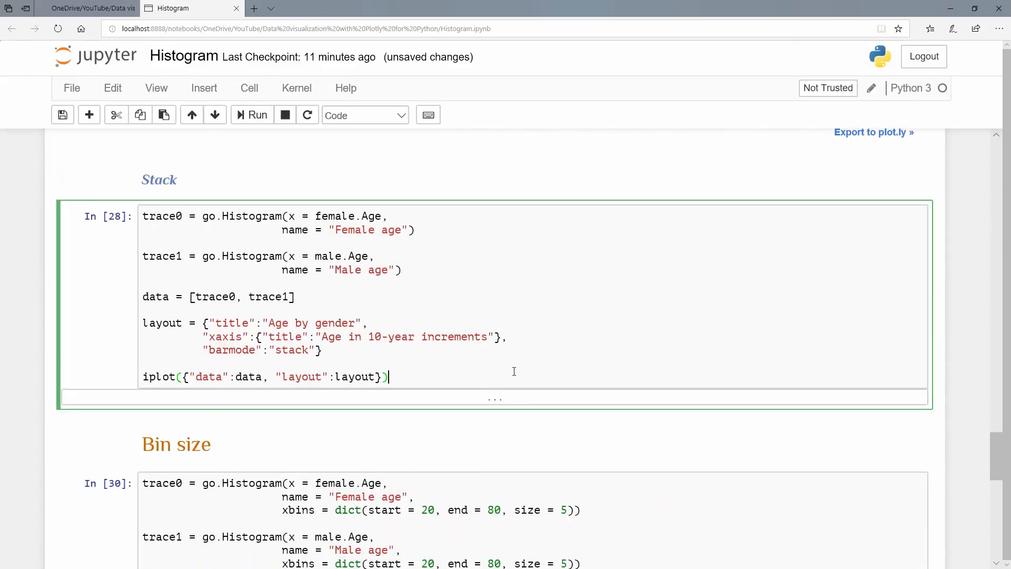
pyautogui.click(256, 115)
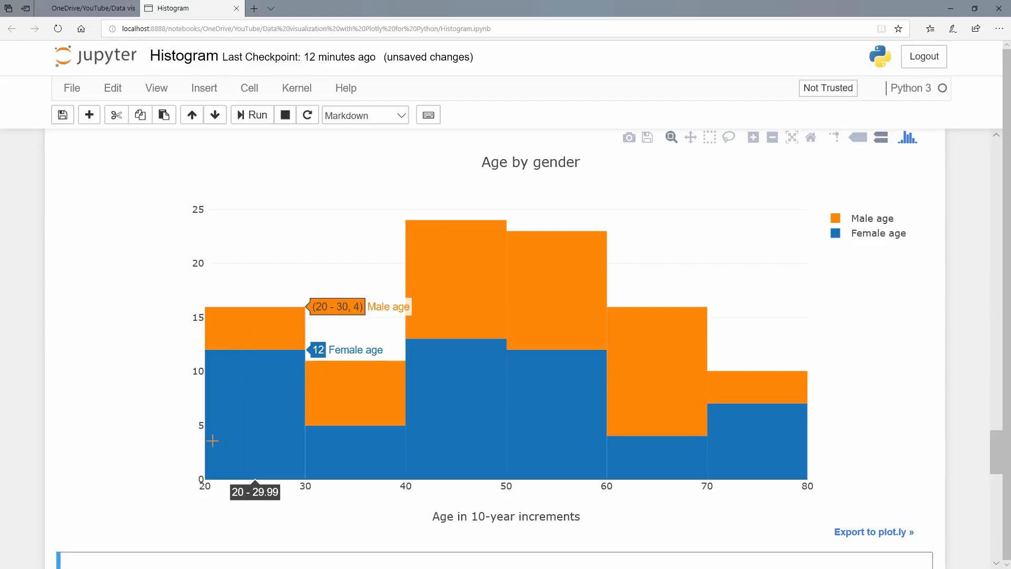
pyautogui.moveTo(279, 460)
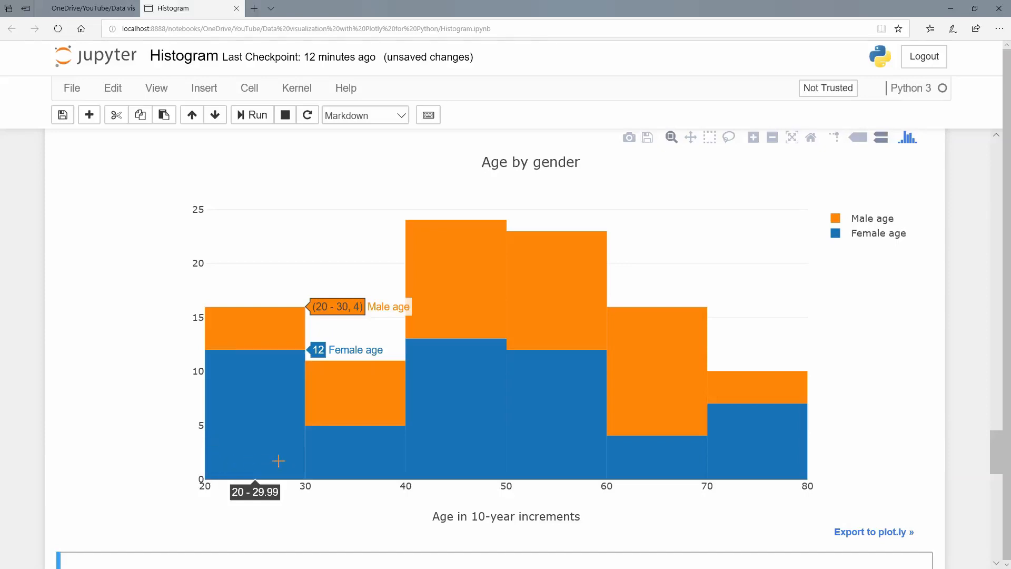
pyautogui.moveTo(296, 465)
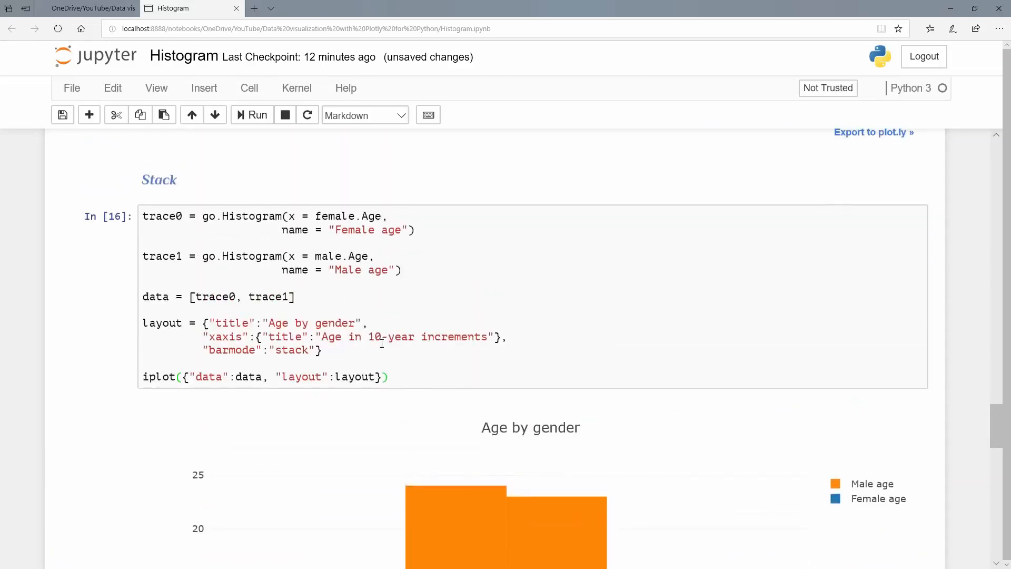
pyautogui.scroll(-3)
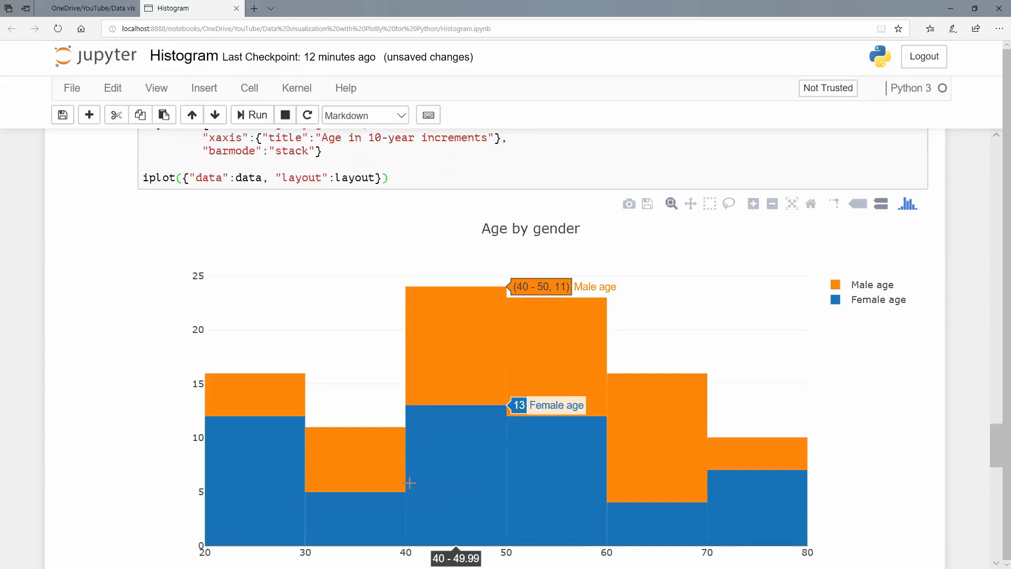
pyautogui.moveTo(357, 515)
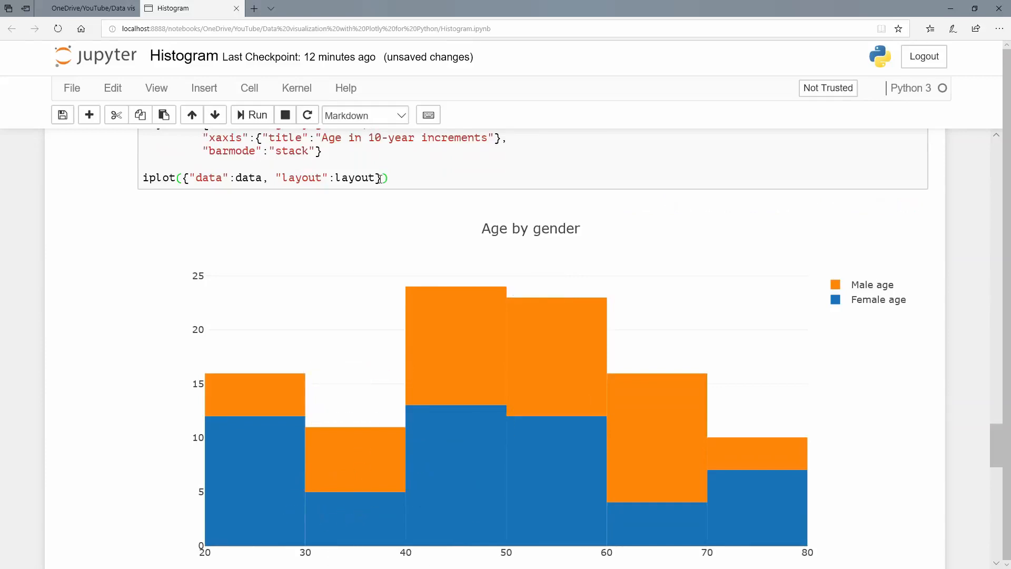
pyautogui.scroll(-3)
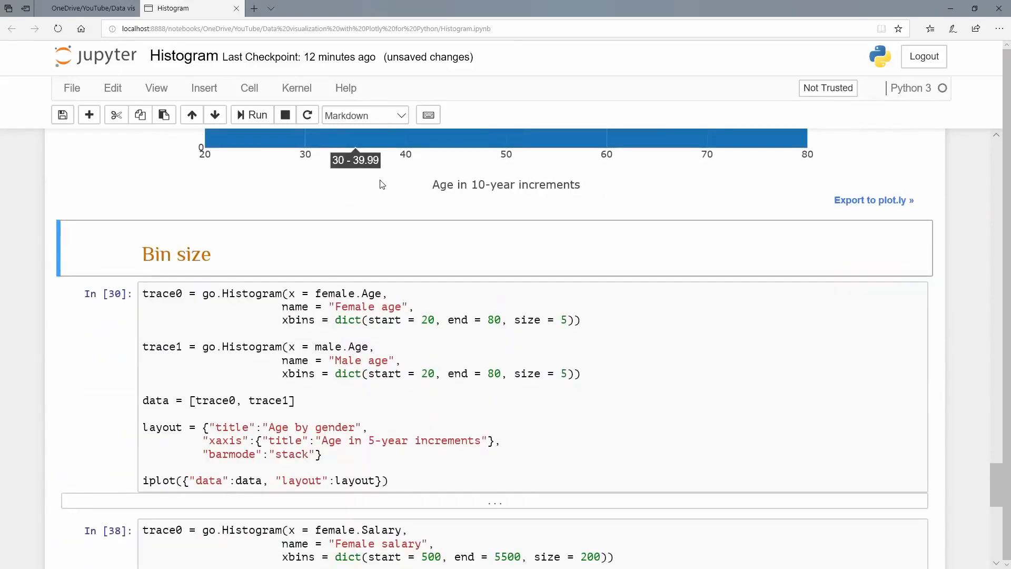
# Run the Bin size cell to redraw the stacked age chart in 5-year bins.
pyautogui.scroll(-3)
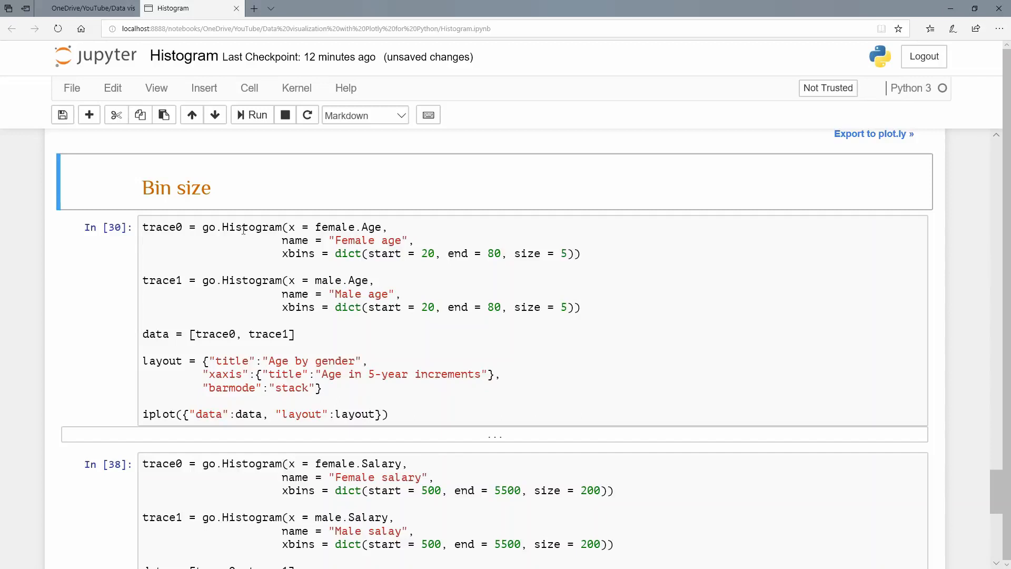
pyautogui.moveTo(283, 253)
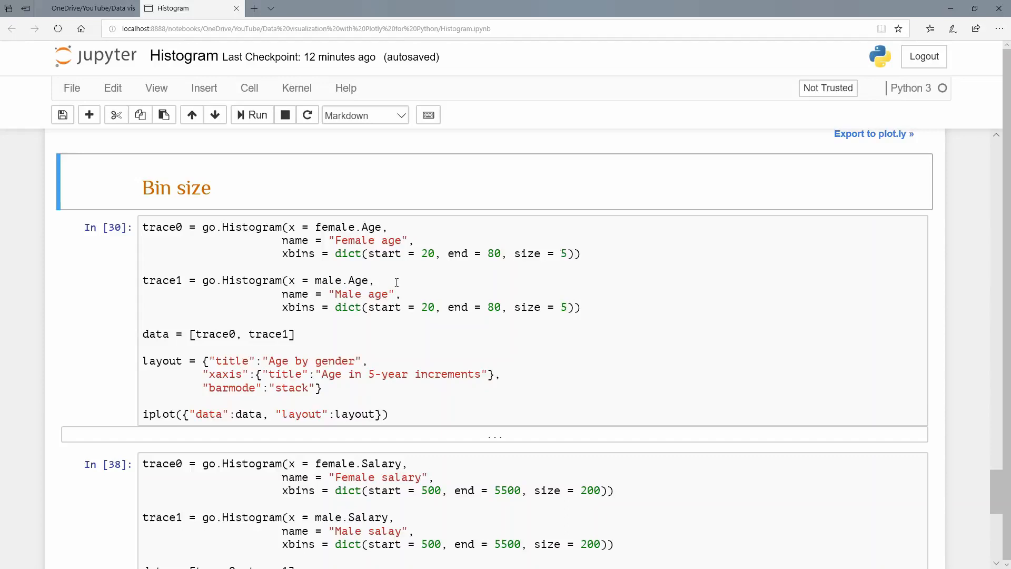
pyautogui.scroll(-3)
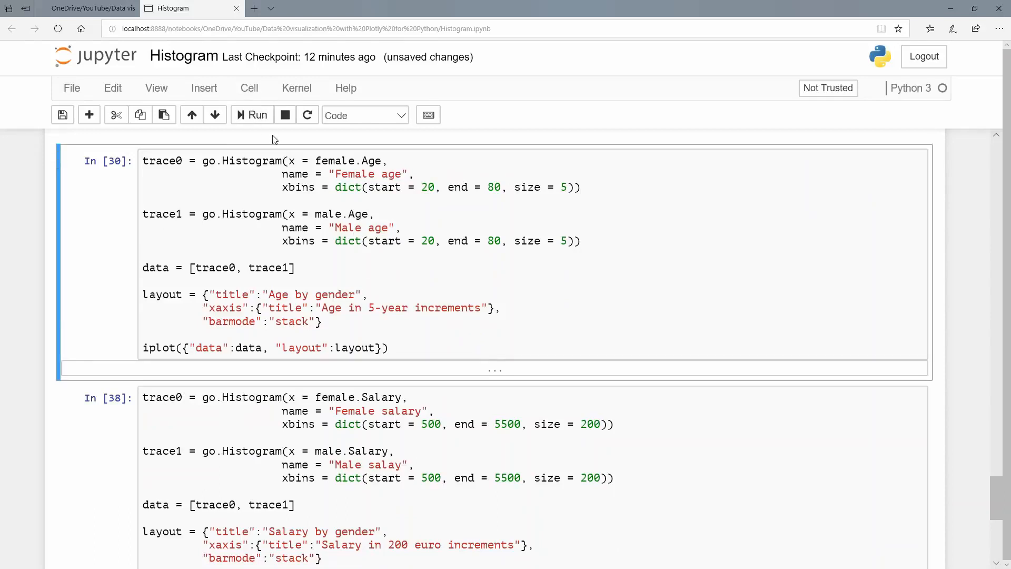
pyautogui.click(250, 115)
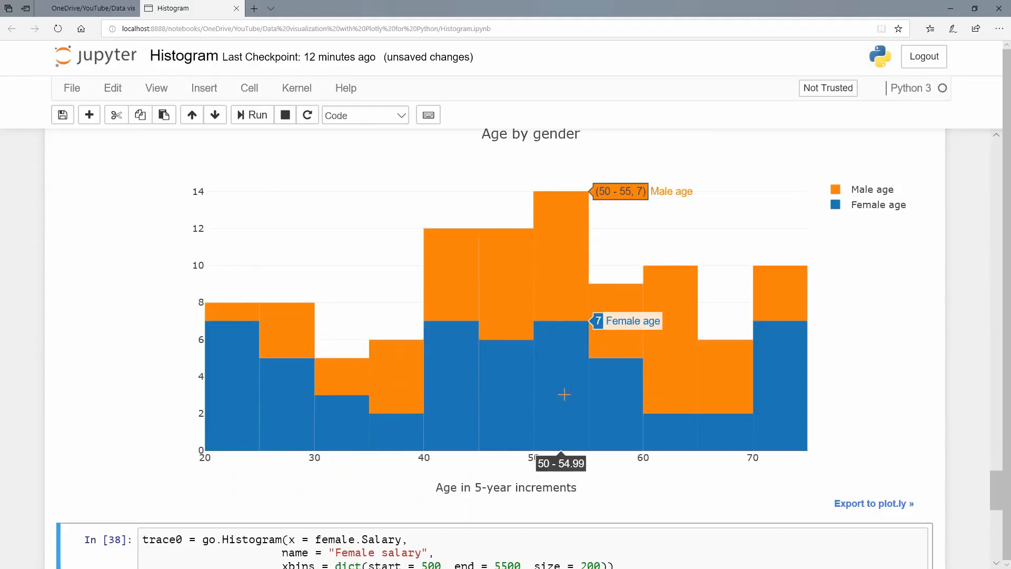
pyautogui.moveTo(222, 365)
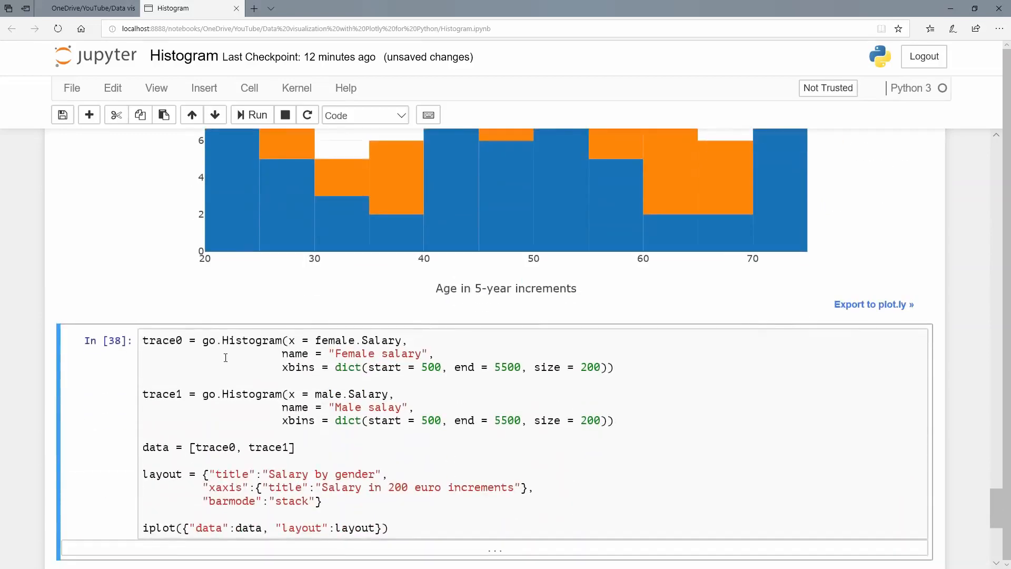
pyautogui.scroll(-3)
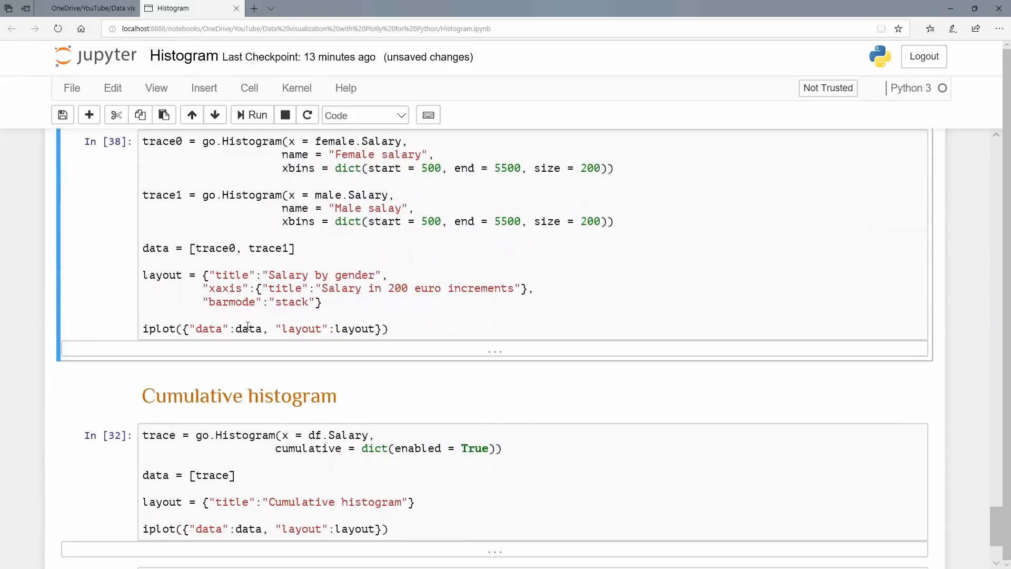
# Run the salary histogram cell with 200 euro bins and scroll to the cumulative histogram.
pyautogui.click(252, 115)
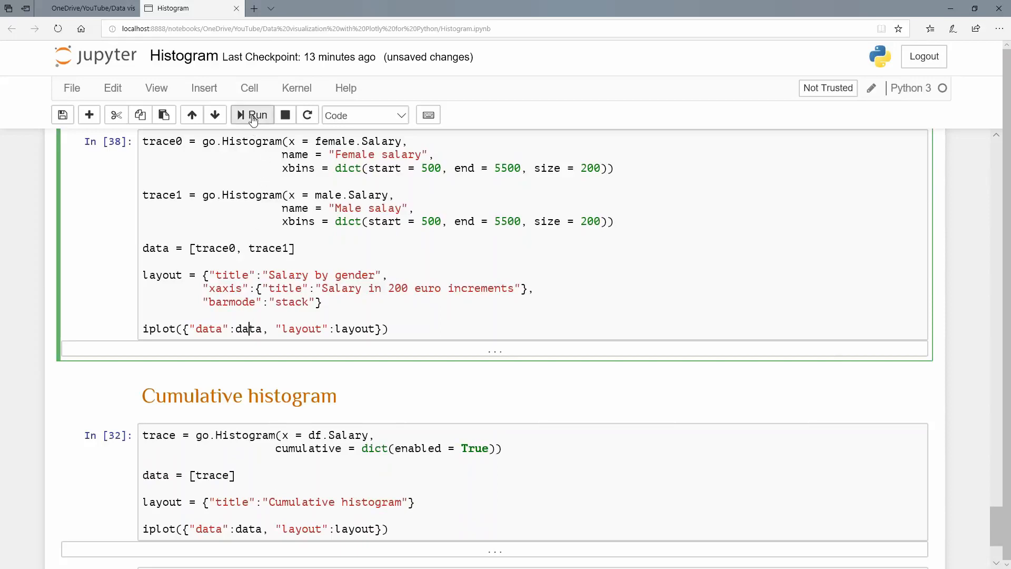
pyautogui.click(252, 115)
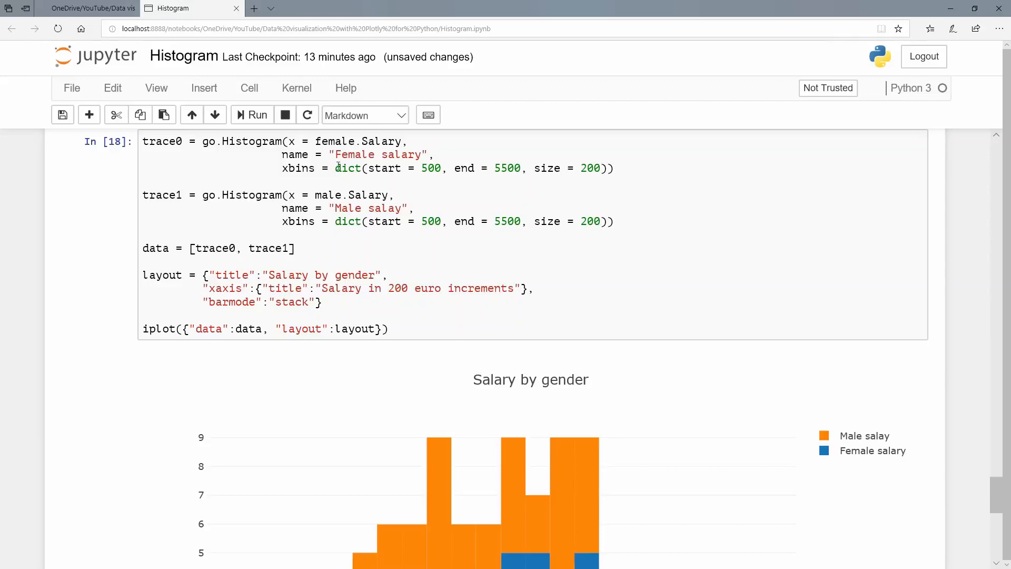
pyautogui.scroll(-3)
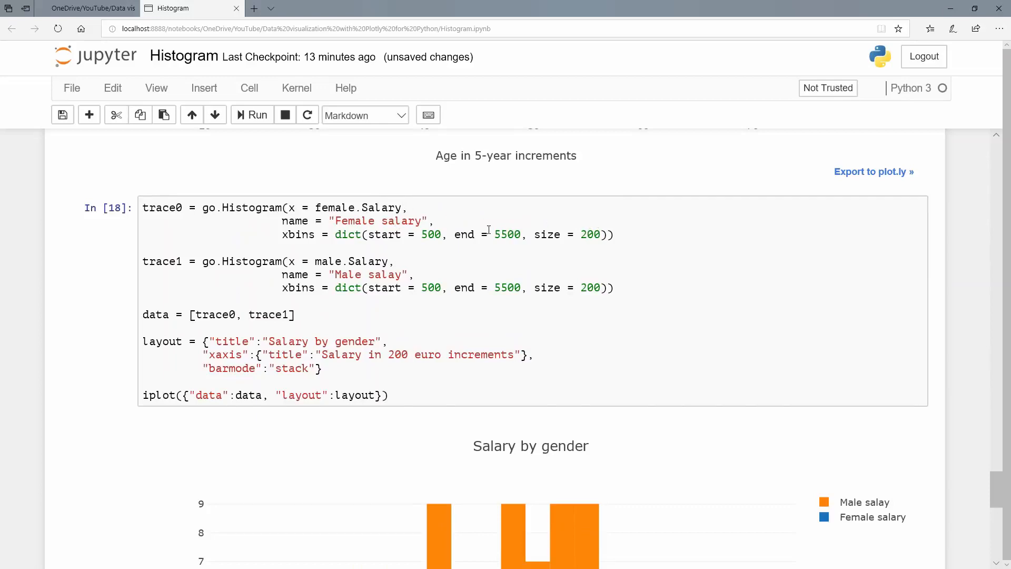
pyautogui.scroll(-3)
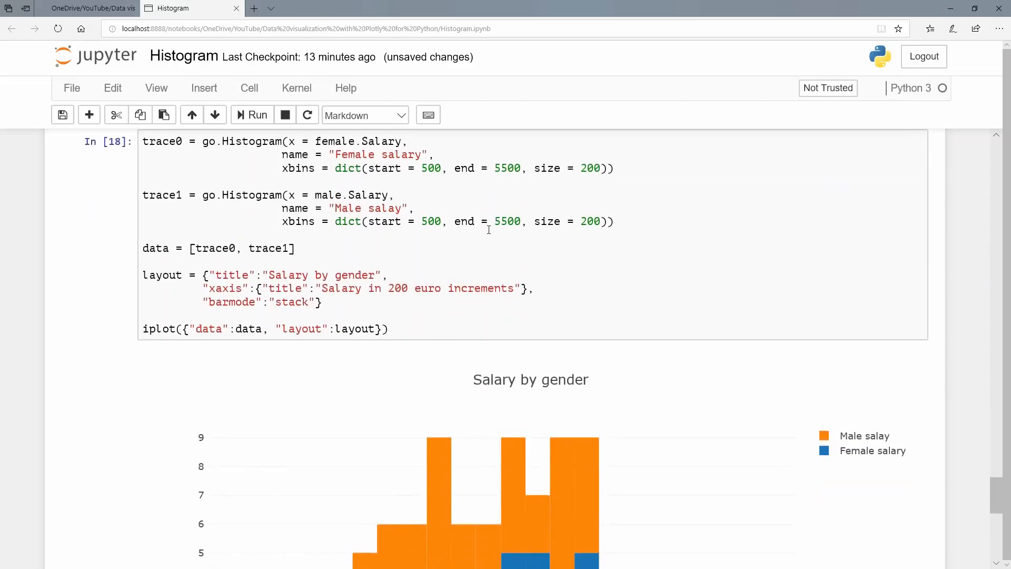
pyautogui.scroll(-3)
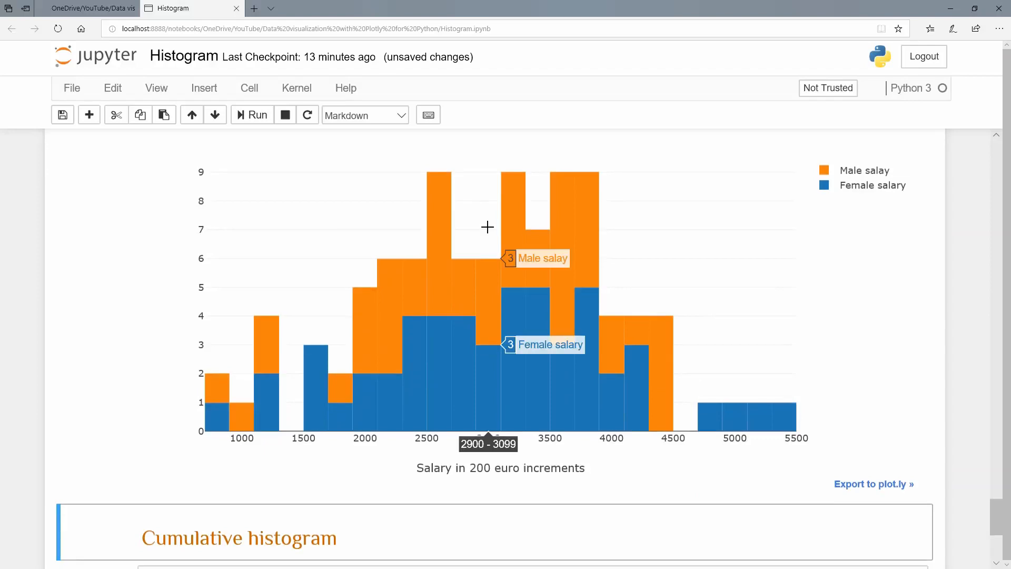
pyautogui.moveTo(572, 271)
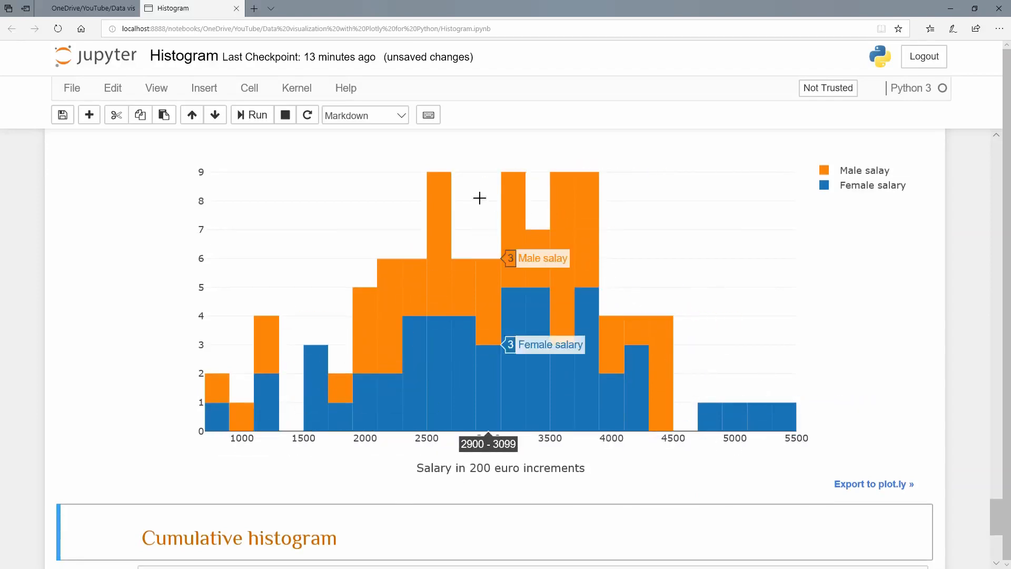
pyautogui.moveTo(307, 321)
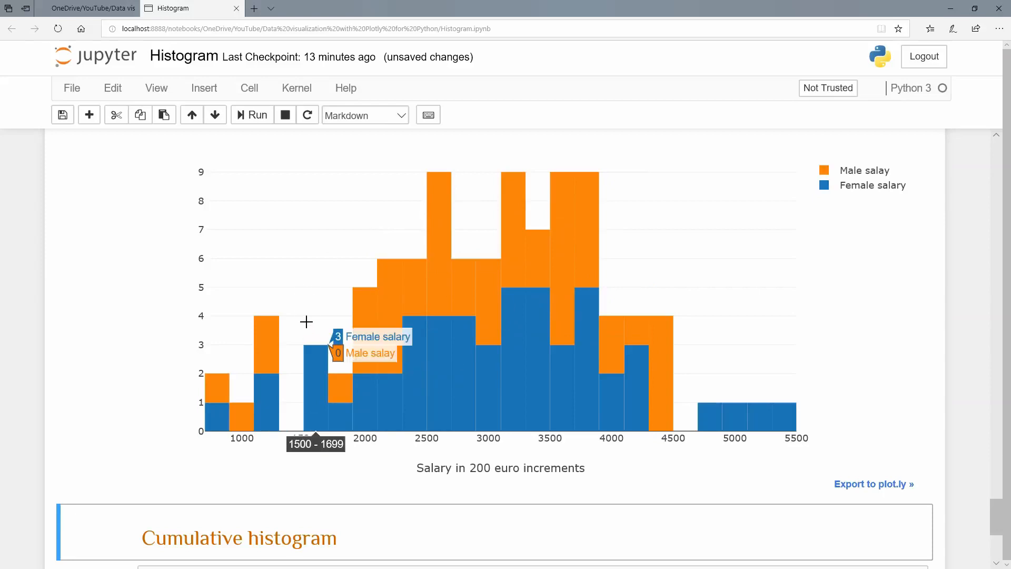
pyautogui.moveTo(308, 308)
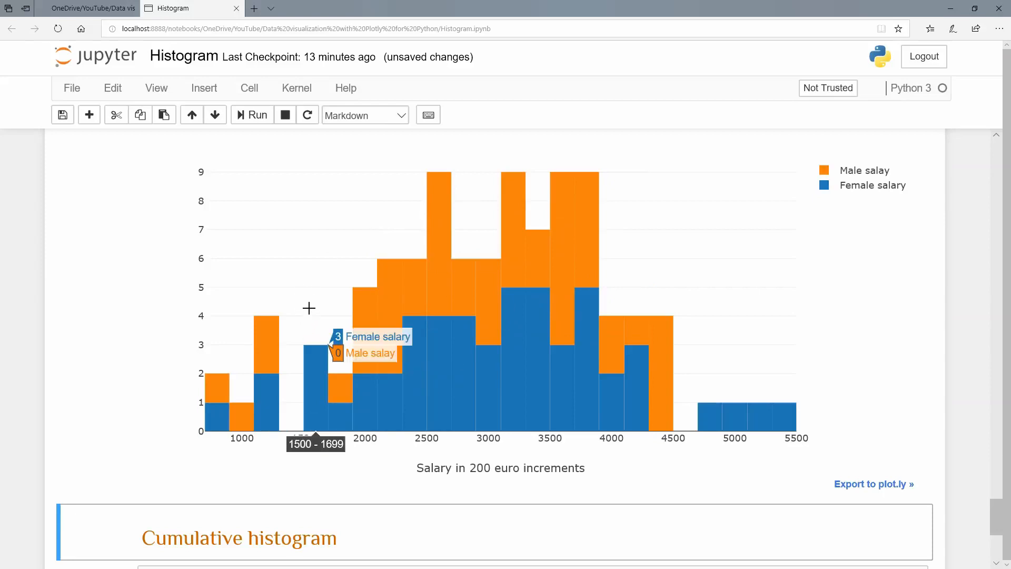
pyautogui.scroll(-3)
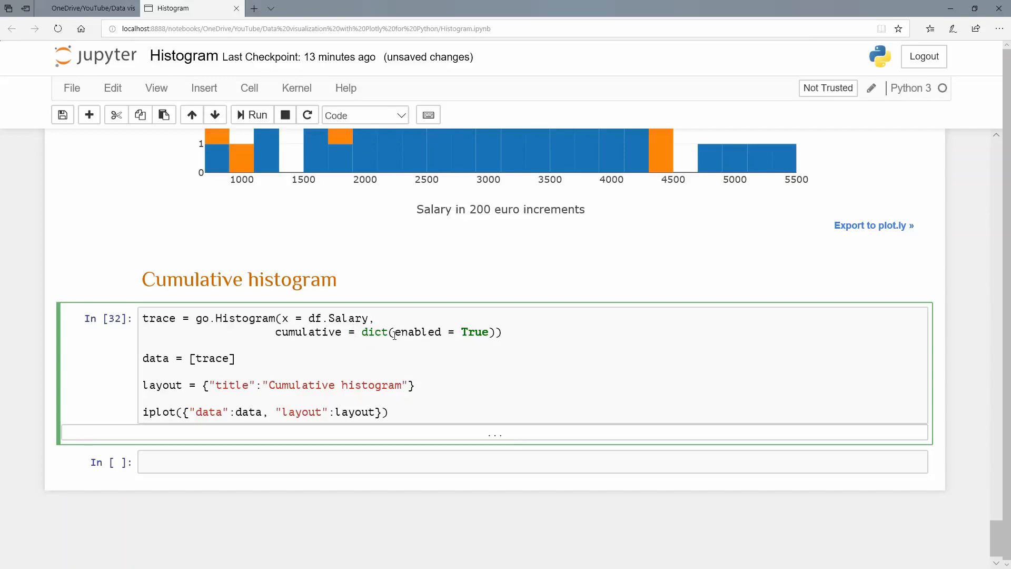
# Run the cumulative histogram cell to draw salaries rising to 100 across 5500.
pyautogui.click(251, 115)
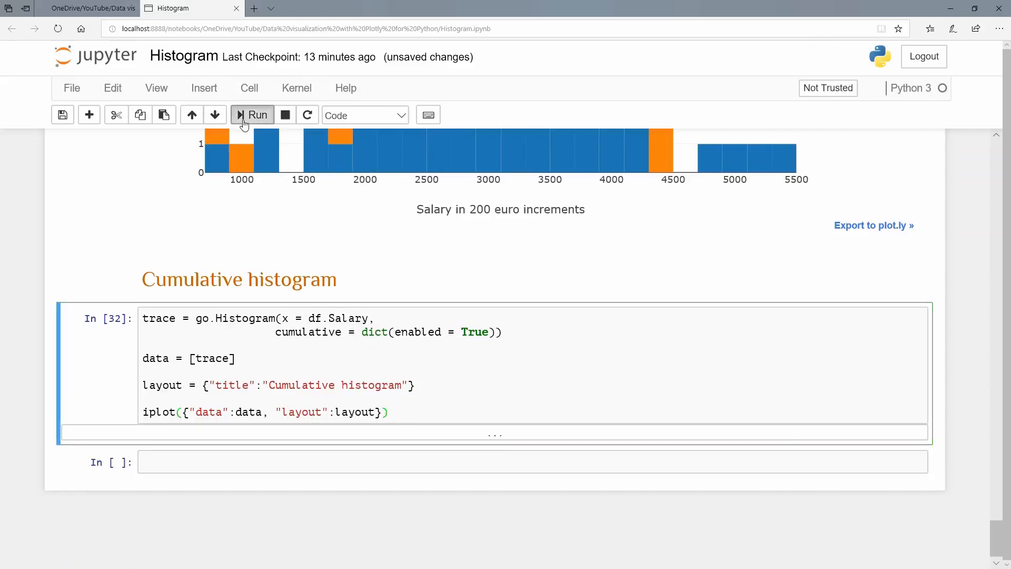
pyautogui.click(252, 114)
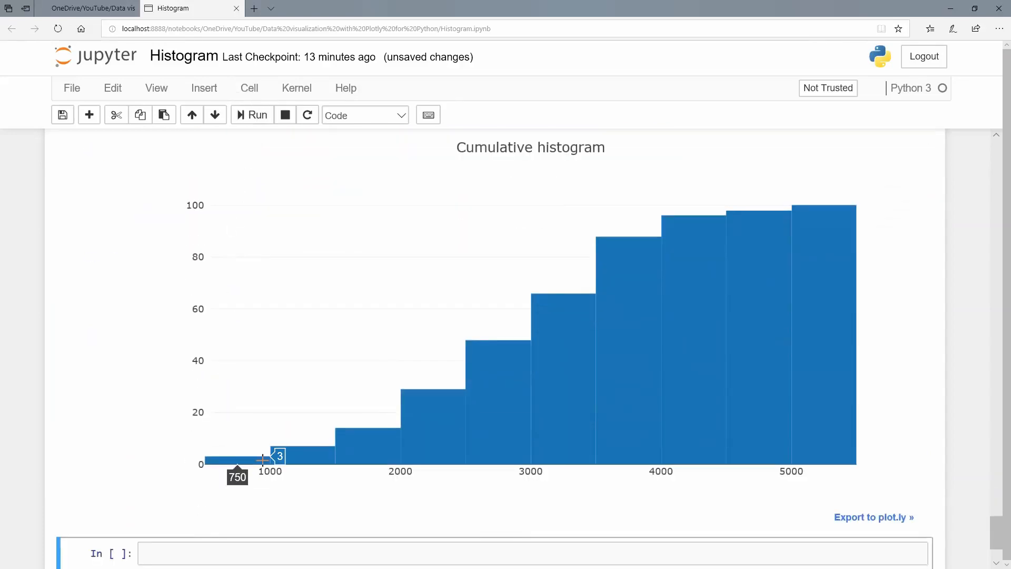
pyautogui.moveTo(543, 353)
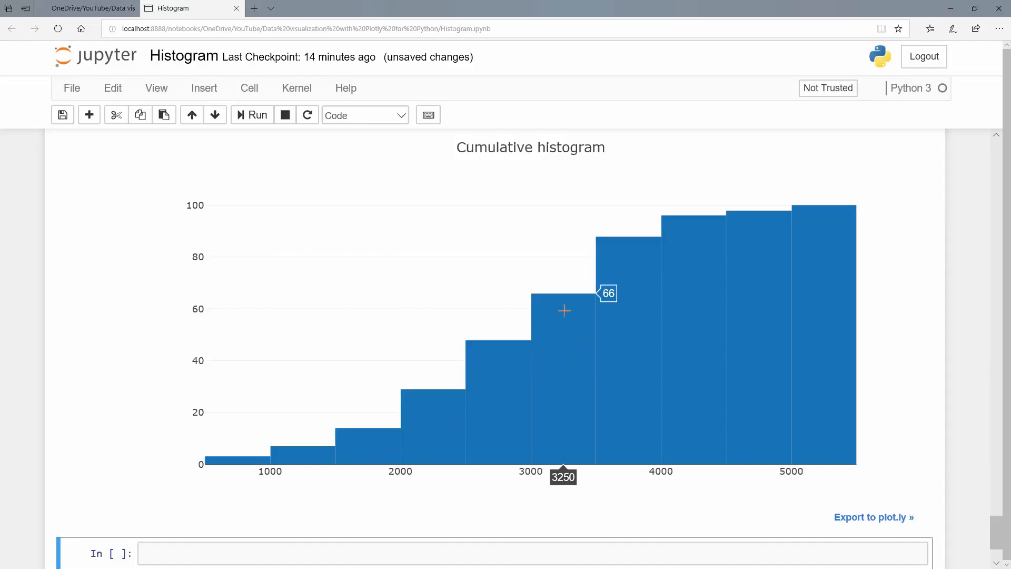
pyautogui.moveTo(543, 324)
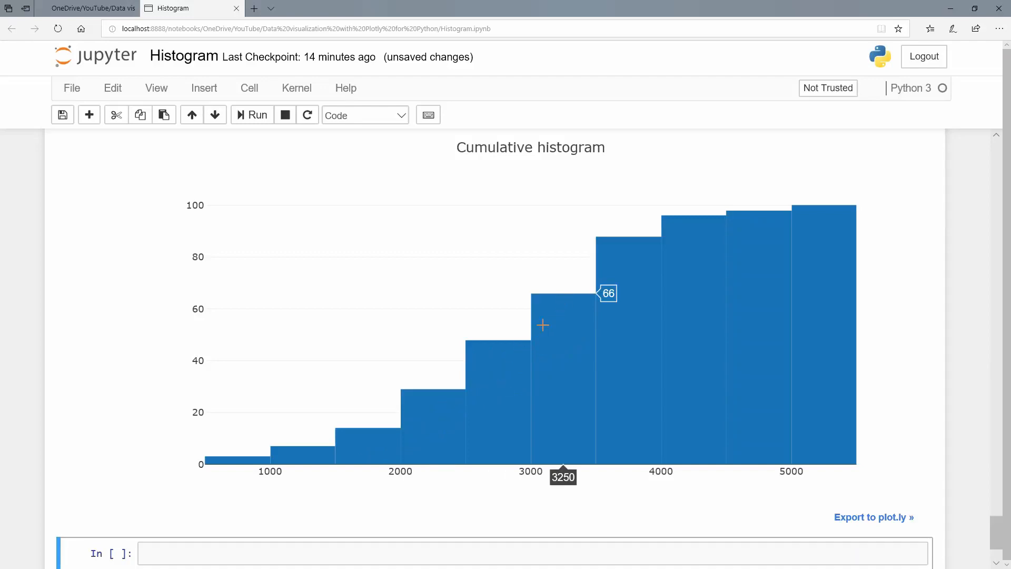